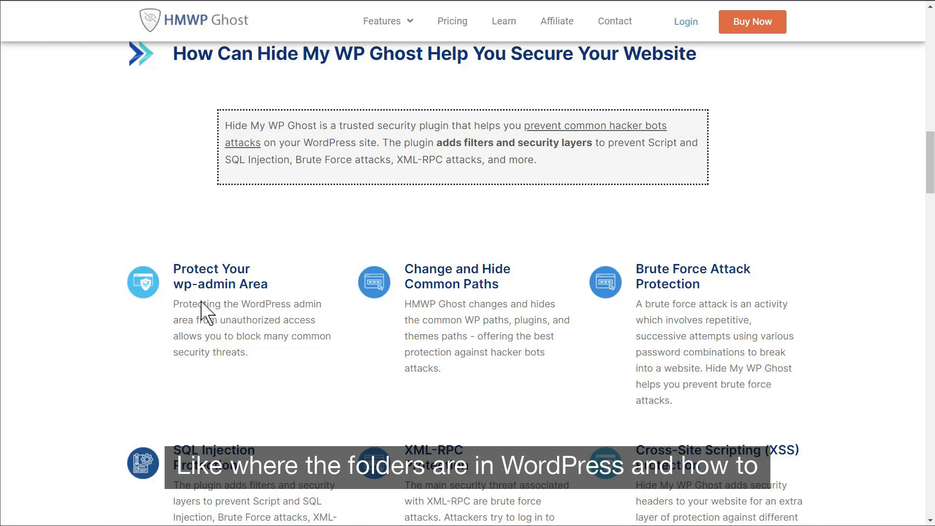
Step: Activate Hide My WP Ghost and view its very weak security score on the Dashboard
{"action": "scroll", "scroll_direction": "down", "scroll_amount": 3}
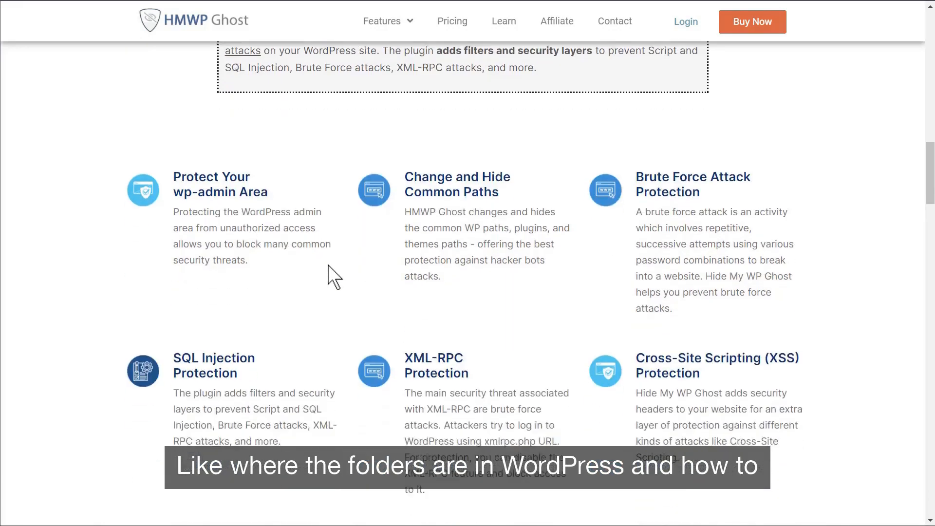
{"action": "scroll", "scroll_direction": "down", "scroll_amount": 3}
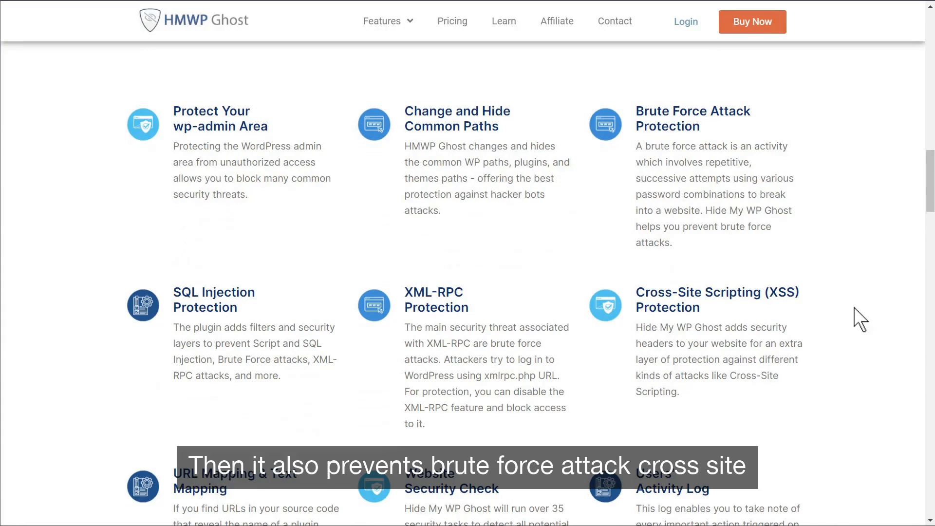
{"action": "scroll", "scroll_direction": "down", "scroll_amount": 3}
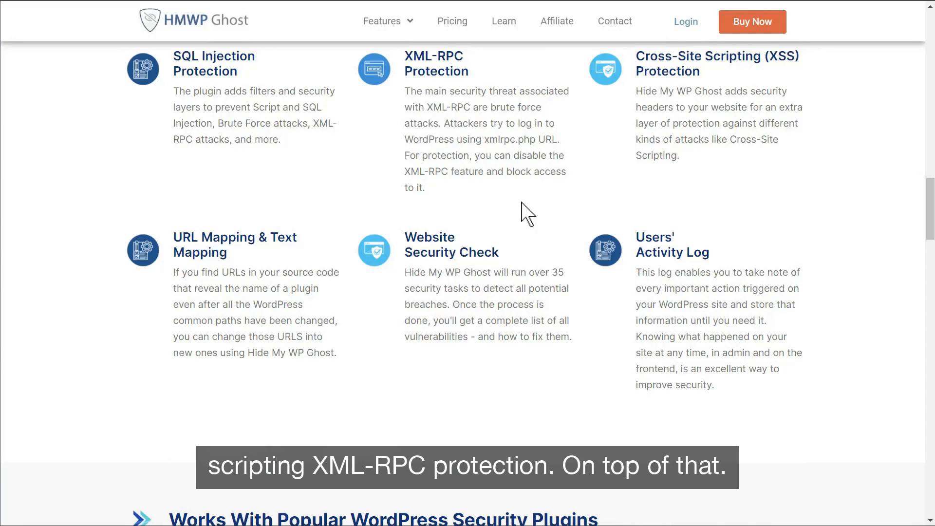
{"action": "mouse_move", "coordinate": [628, 195]}
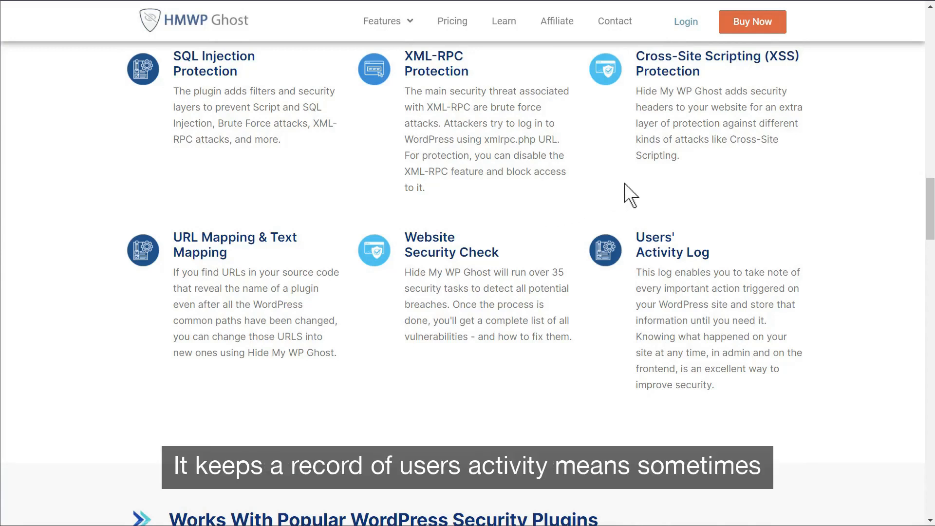
{"action": "mouse_move", "coordinate": [656, 185]}
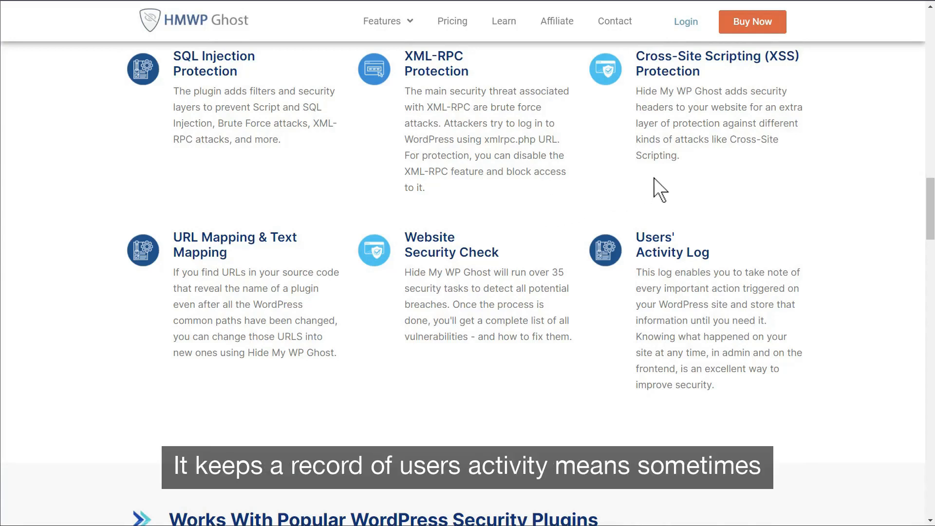
{"action": "mouse_move", "coordinate": [743, 211]}
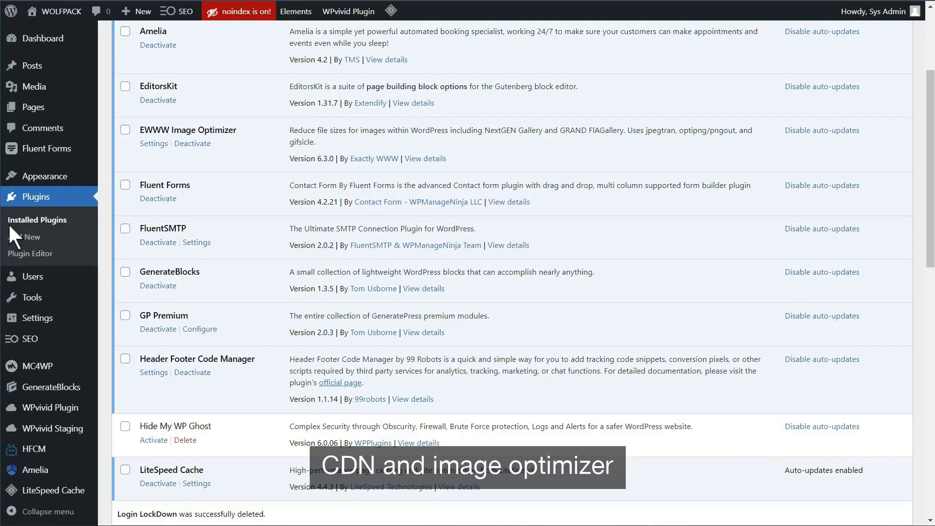
{"action": "mouse_move", "coordinate": [249, 486]}
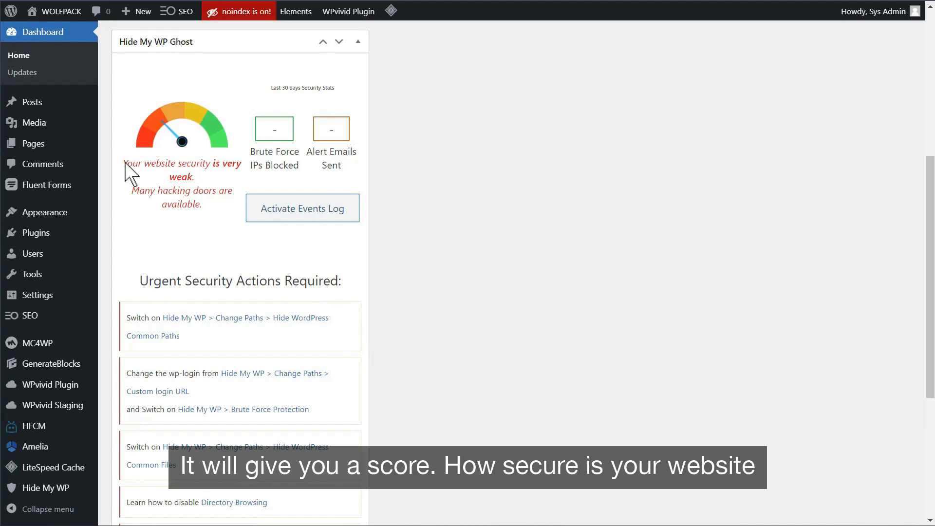
{"action": "left_click_drag", "start_coordinate": [125, 164], "coordinate": [197, 177]}
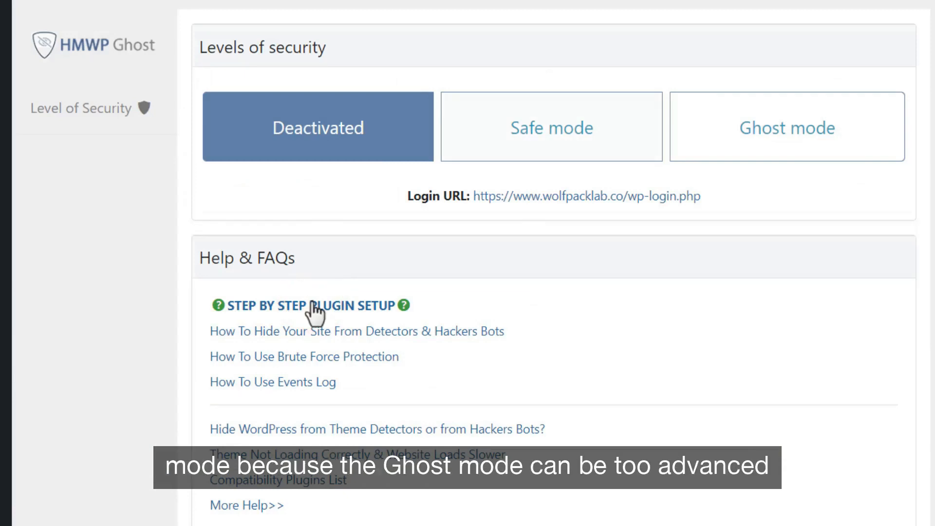
Step: Switch to Safe mode, accept its predefined paths, and simulate Drupal 8 as the CMS
{"action": "left_click", "coordinate": [805, 131]}
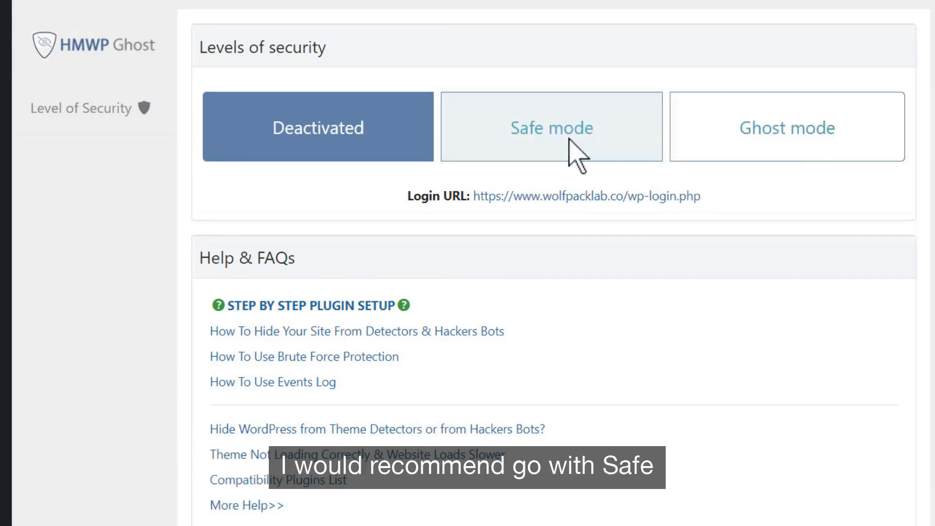
{"action": "left_click", "coordinate": [560, 142]}
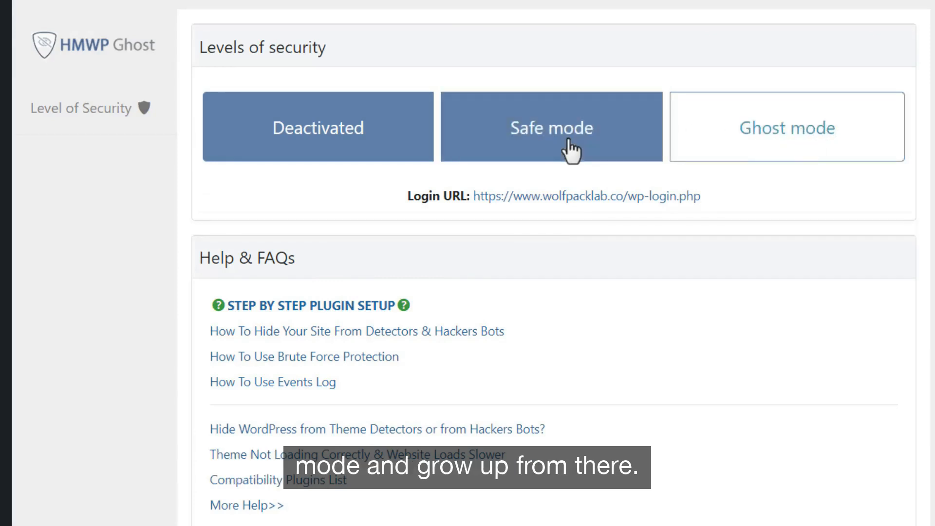
{"action": "left_click", "coordinate": [551, 128]}
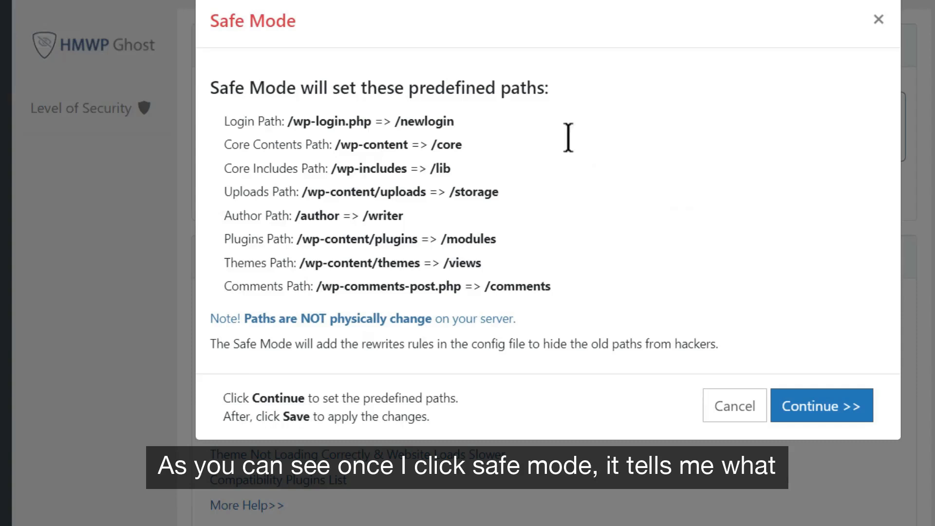
{"action": "mouse_move", "coordinate": [540, 149]}
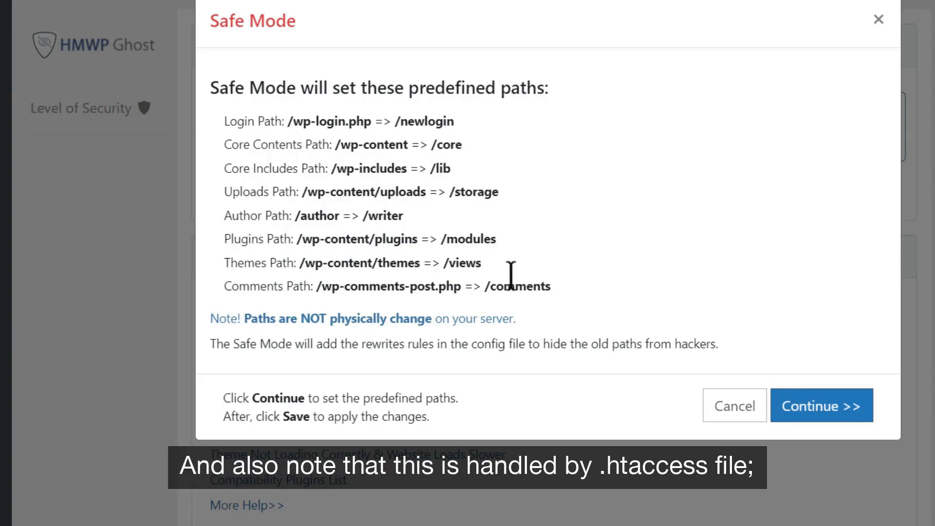
{"action": "mouse_move", "coordinate": [535, 327]}
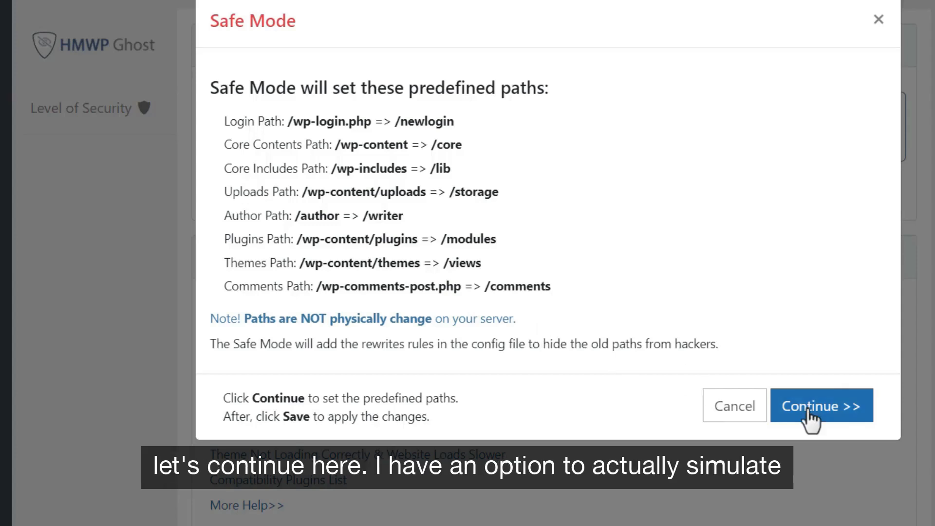
{"action": "left_click", "coordinate": [822, 406]}
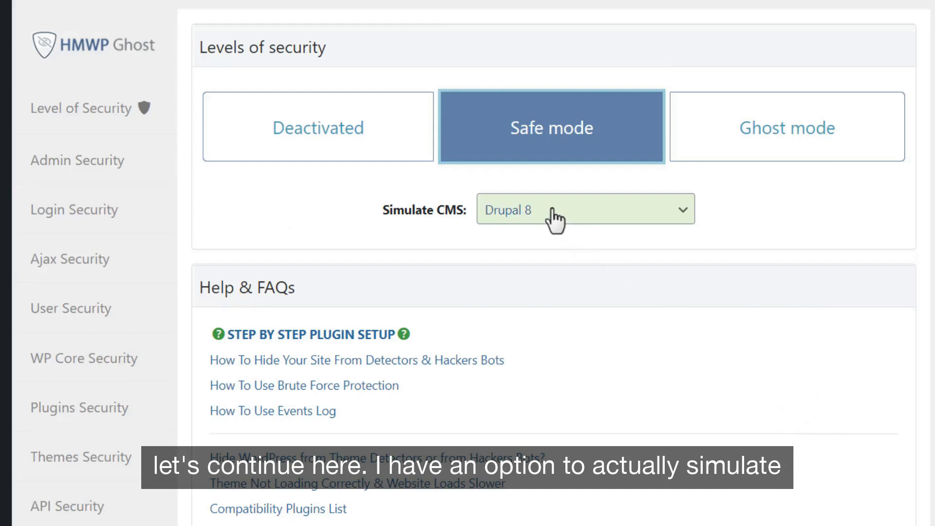
{"action": "left_click", "coordinate": [585, 209]}
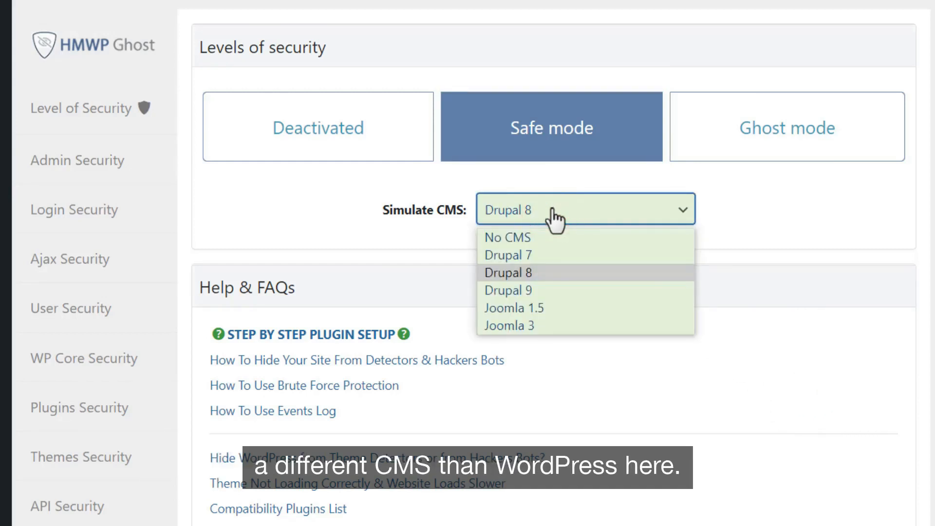
{"action": "left_click", "coordinate": [509, 273]}
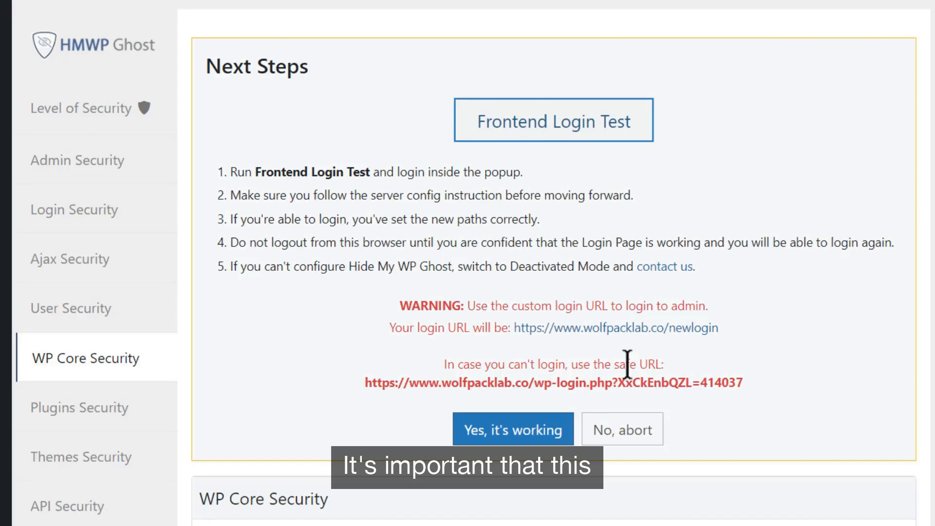
{"action": "mouse_move", "coordinate": [655, 334]}
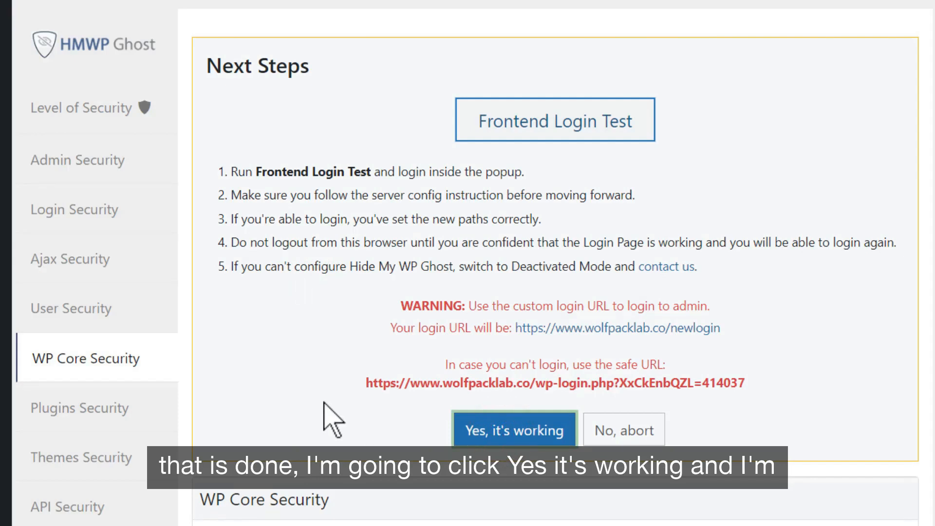
Step: Confirm the new login URL works, then review the admin, newlogin and lostpass path settings
{"action": "left_click", "coordinate": [514, 429]}
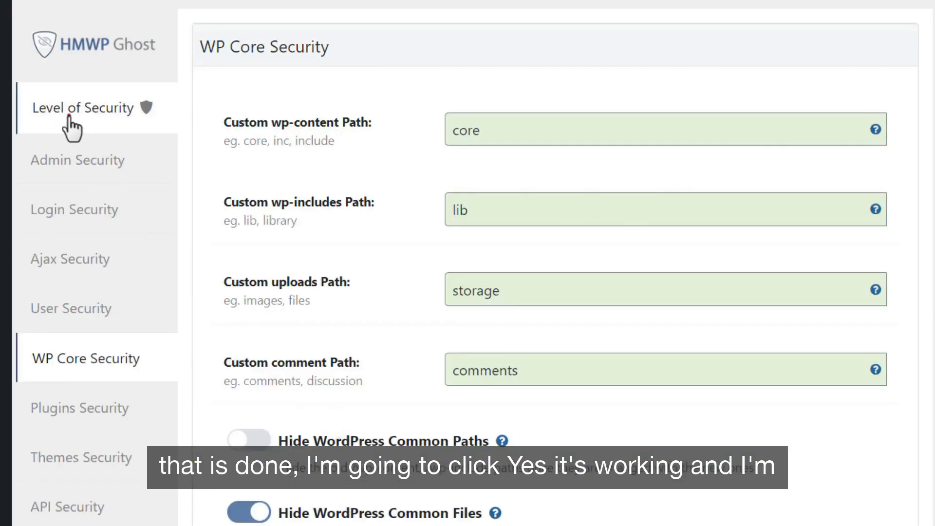
{"action": "left_click", "coordinate": [68, 161]}
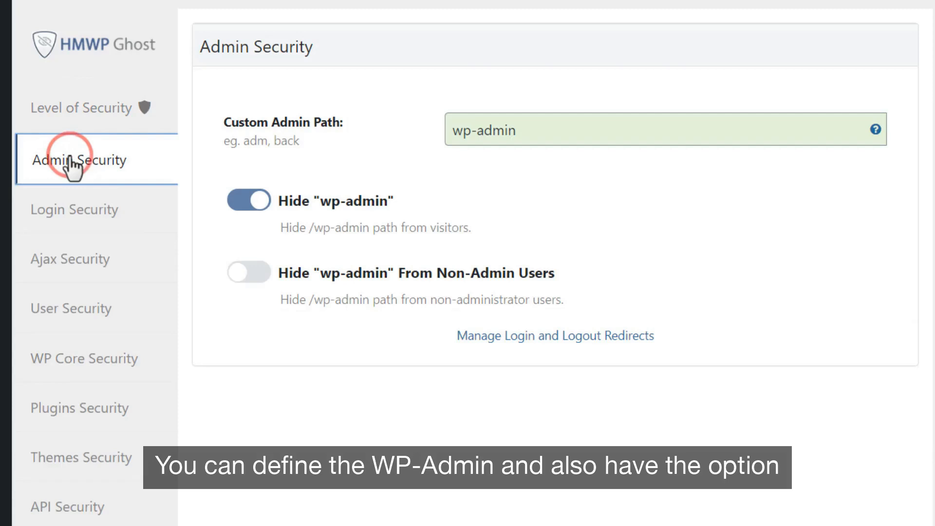
{"action": "mouse_move", "coordinate": [545, 112]}
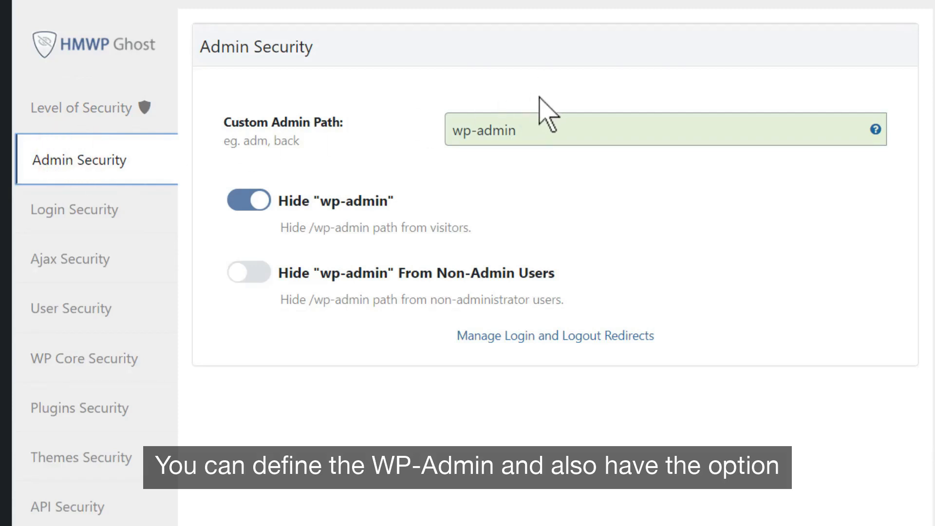
{"action": "mouse_move", "coordinate": [358, 276]}
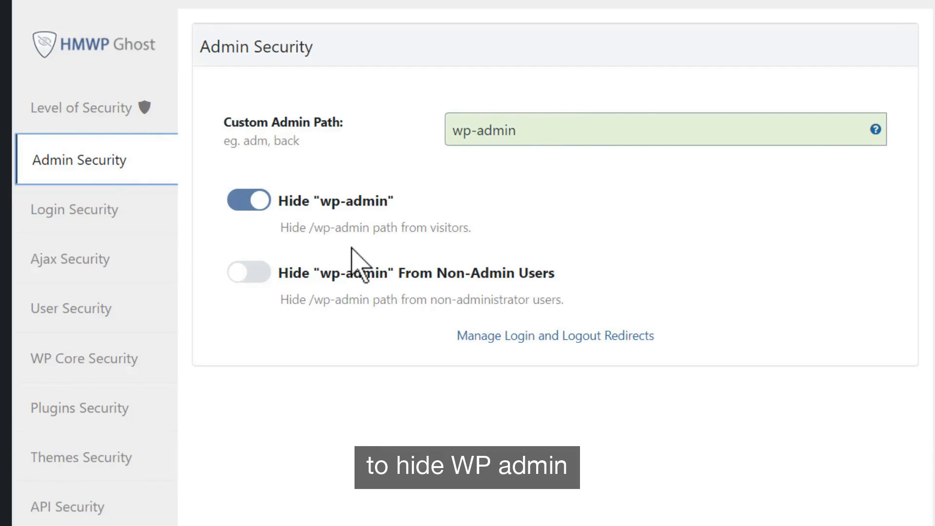
{"action": "left_click", "coordinate": [74, 210]}
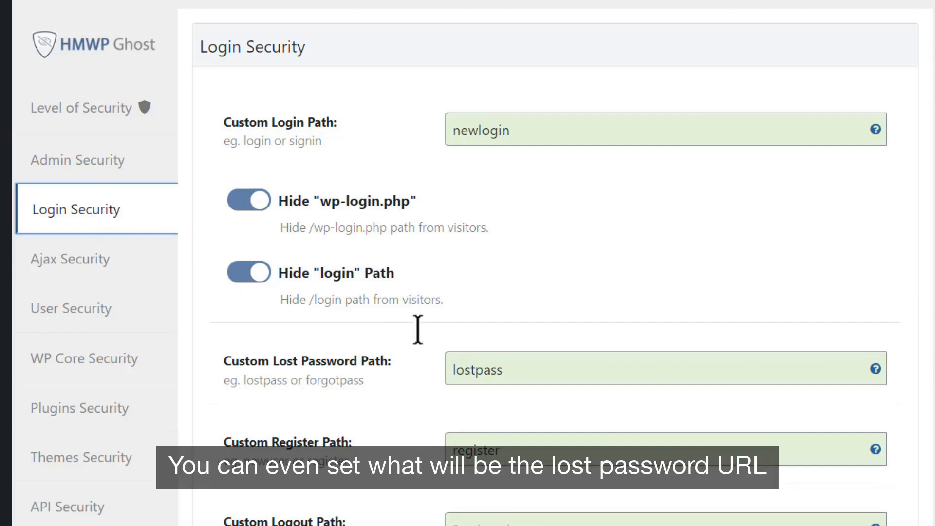
{"action": "left_click", "coordinate": [532, 370]}
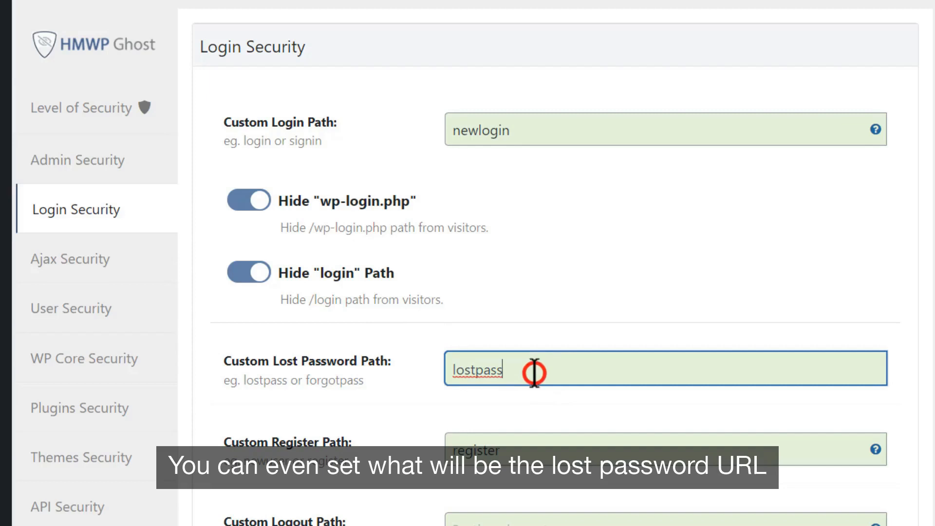
{"action": "mouse_move", "coordinate": [569, 453]}
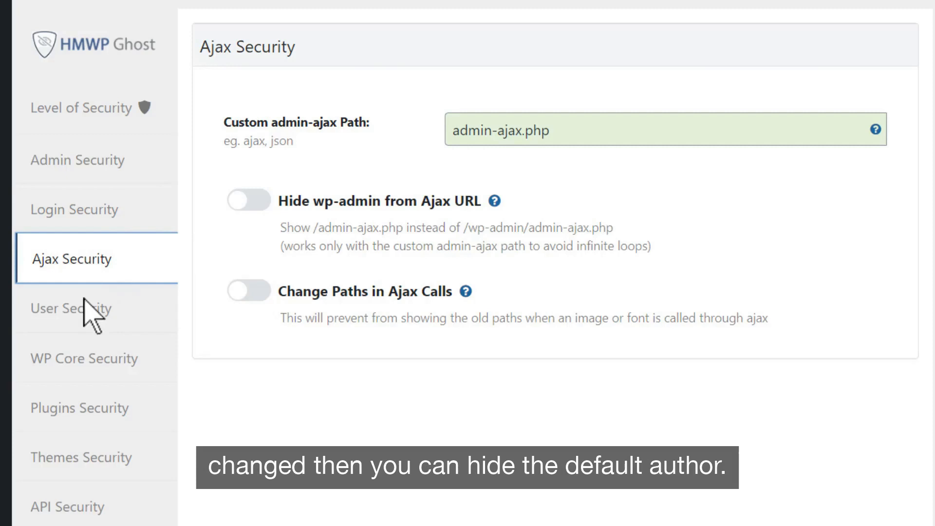
Step: Open User Security for the 'writer' author path and hidden Author ID URLs
{"action": "left_click", "coordinate": [72, 308]}
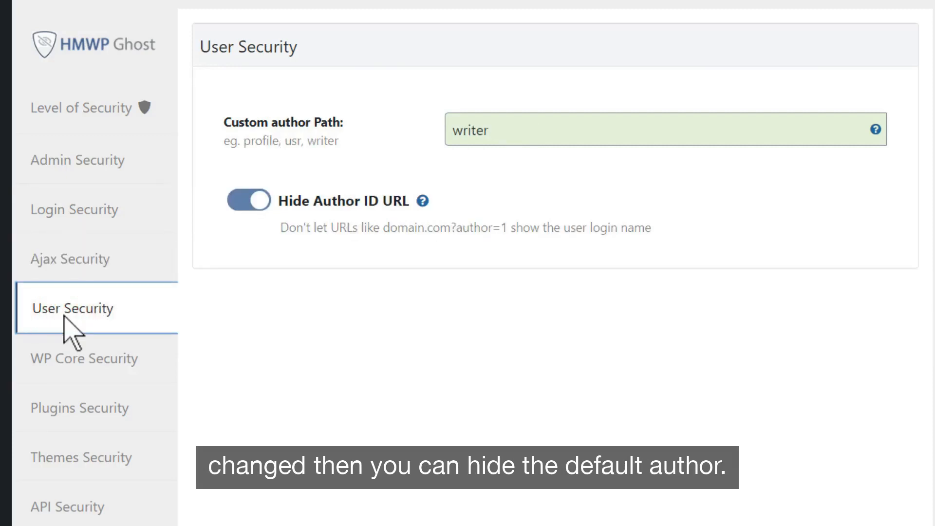
{"action": "mouse_move", "coordinate": [66, 316]}
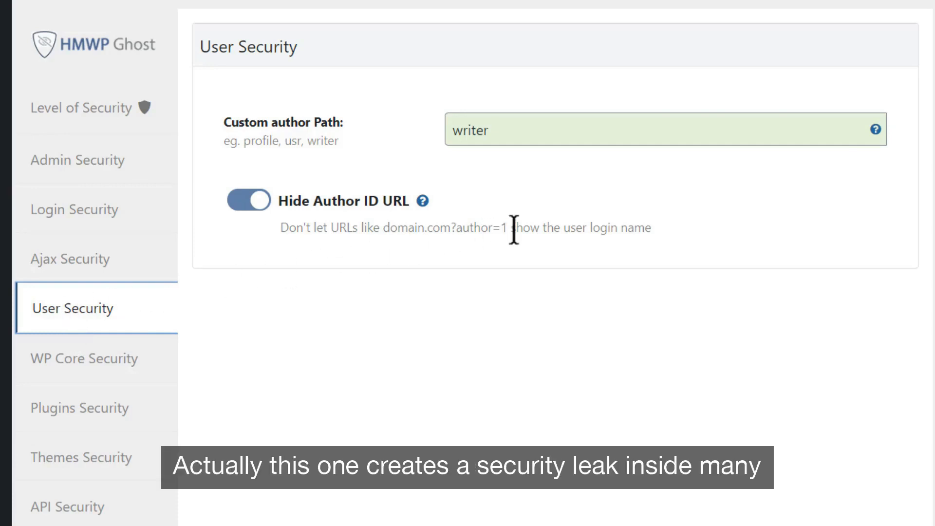
{"action": "mouse_move", "coordinate": [499, 235]}
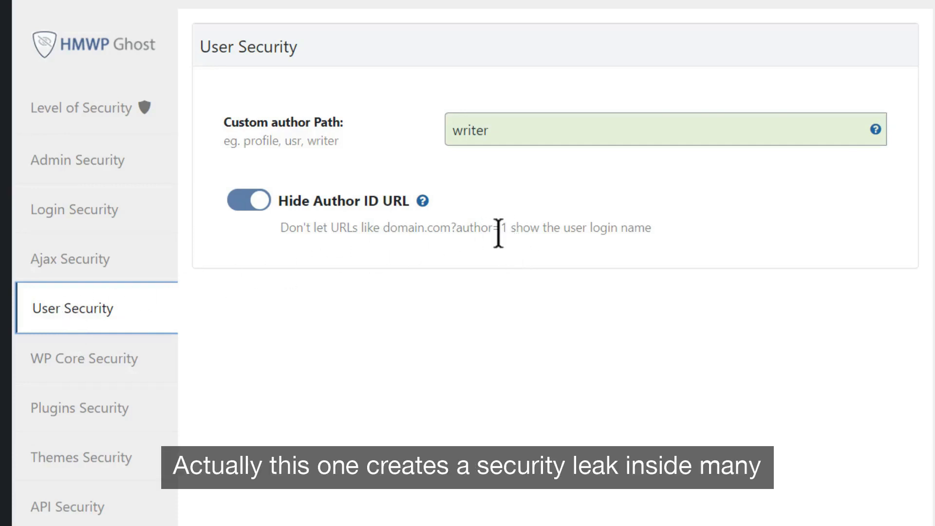
{"action": "mouse_move", "coordinate": [452, 179]}
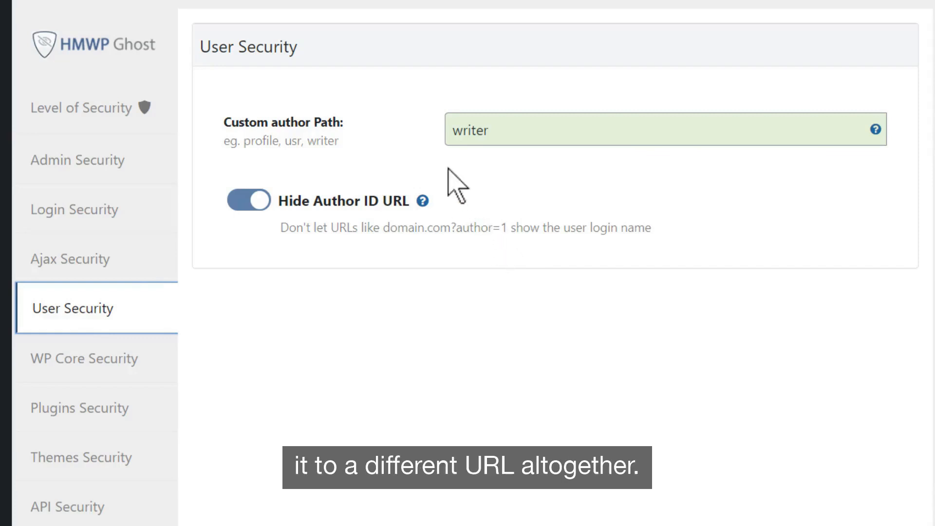
{"action": "mouse_move", "coordinate": [298, 256]}
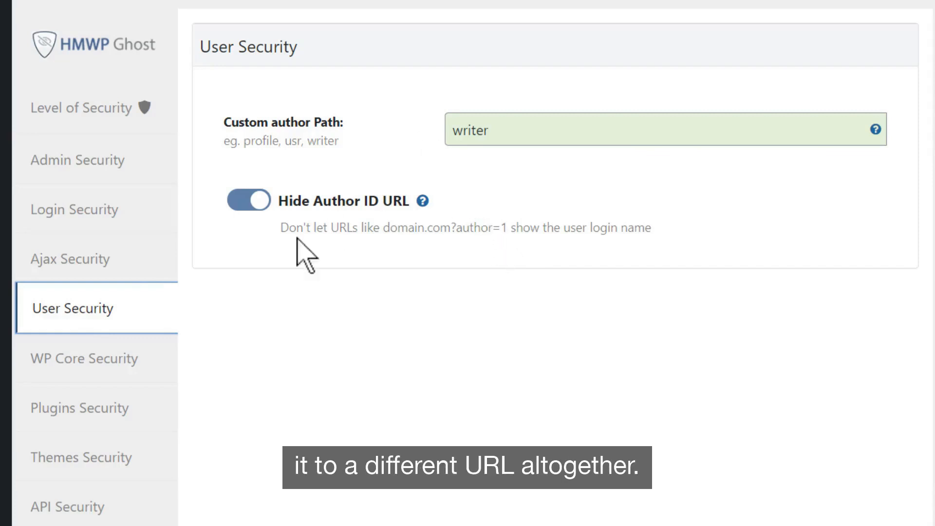
Step: In WP Core Security, turn on Hide WordPress Common Paths and Disable Directory Browsing
{"action": "left_click", "coordinate": [85, 358]}
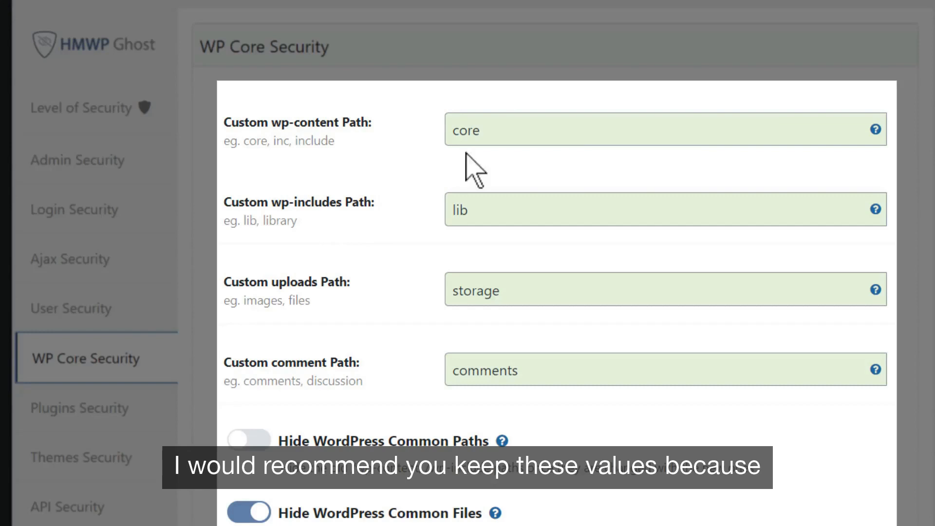
{"action": "left_click", "coordinate": [505, 212]}
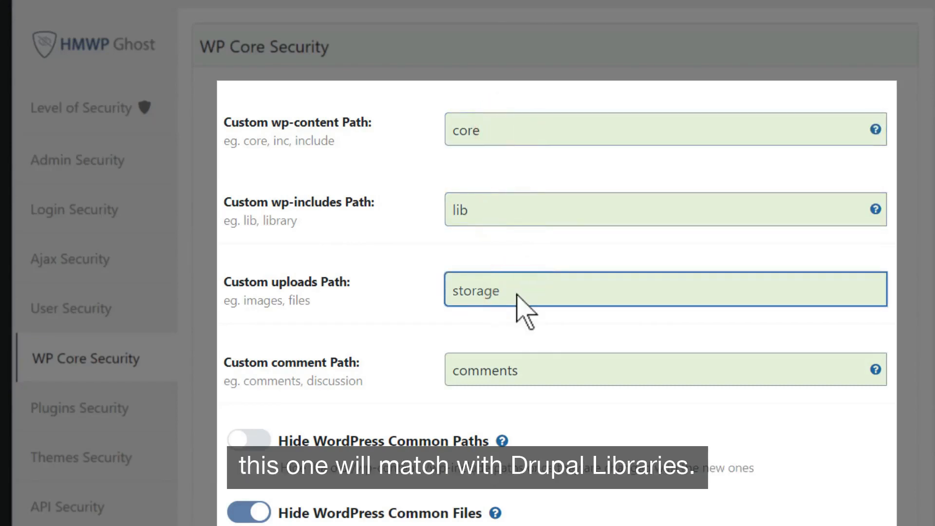
{"action": "scroll", "scroll_direction": "down", "scroll_amount": 3}
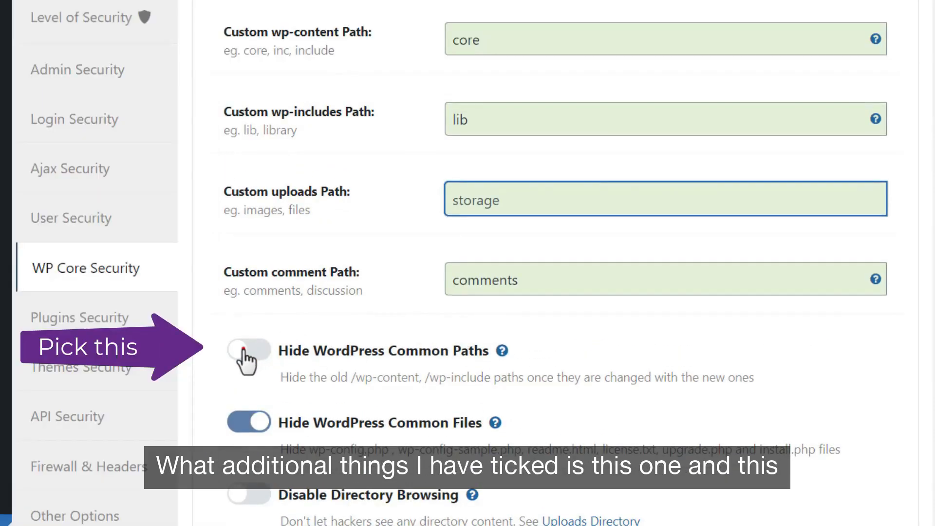
{"action": "left_click", "coordinate": [248, 352]}
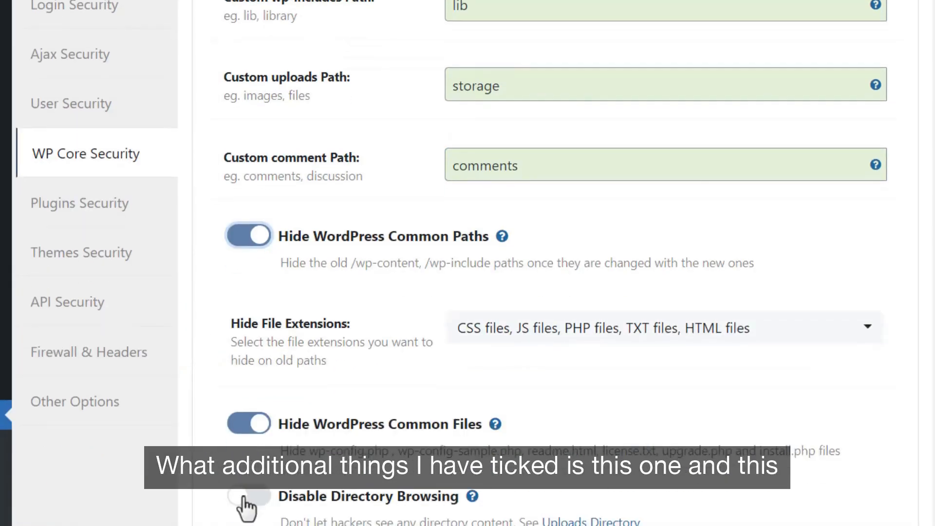
{"action": "left_click", "coordinate": [245, 504]}
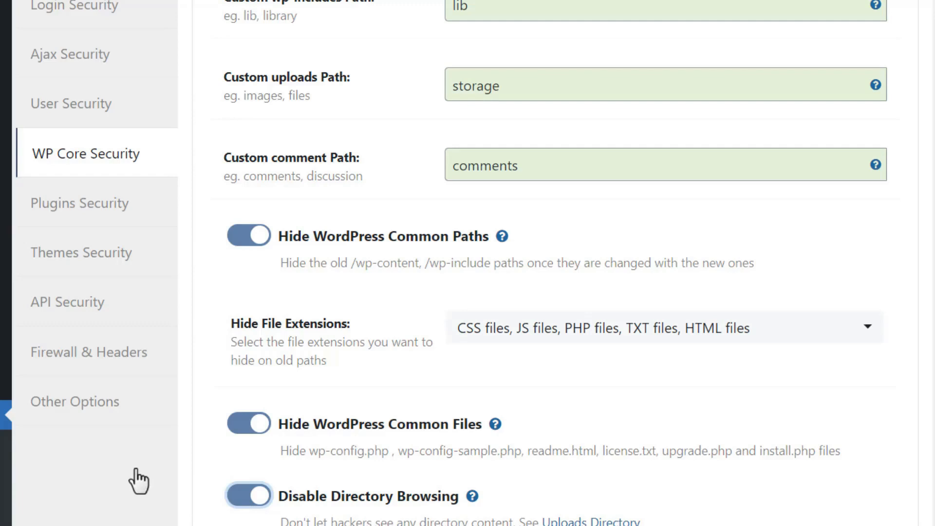
Step: In Plugins Security, turn on Hide All The Plugins while keeping Hide Plugin Names enabled
{"action": "left_click", "coordinate": [82, 456]}
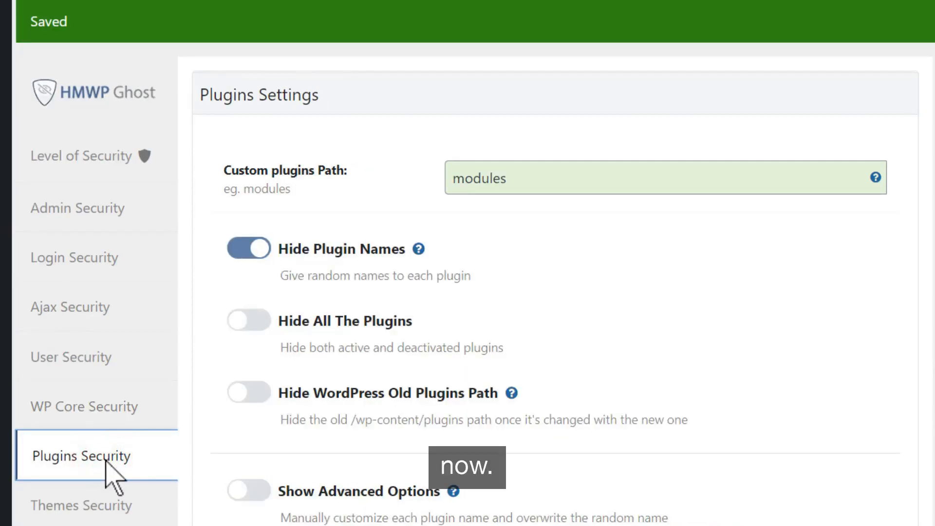
{"action": "scroll", "scroll_direction": "down", "scroll_amount": 3}
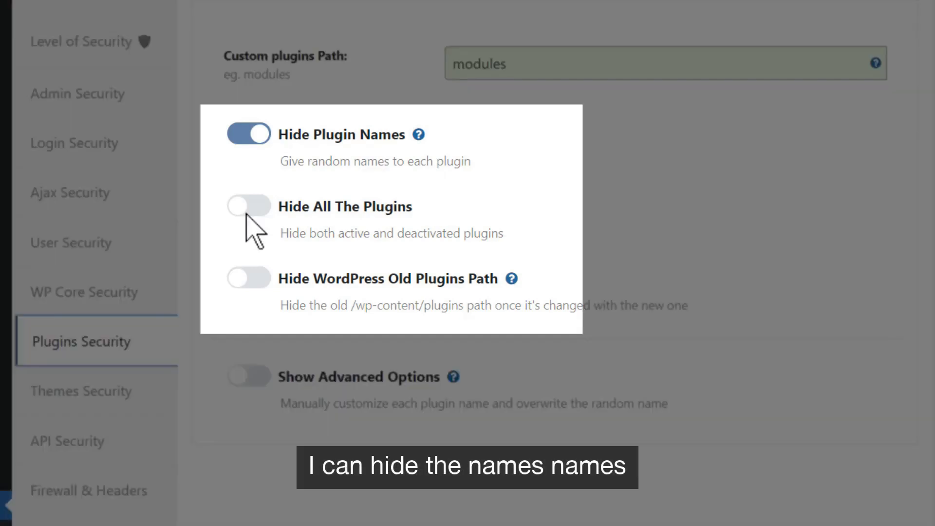
{"action": "left_click", "coordinate": [249, 207]}
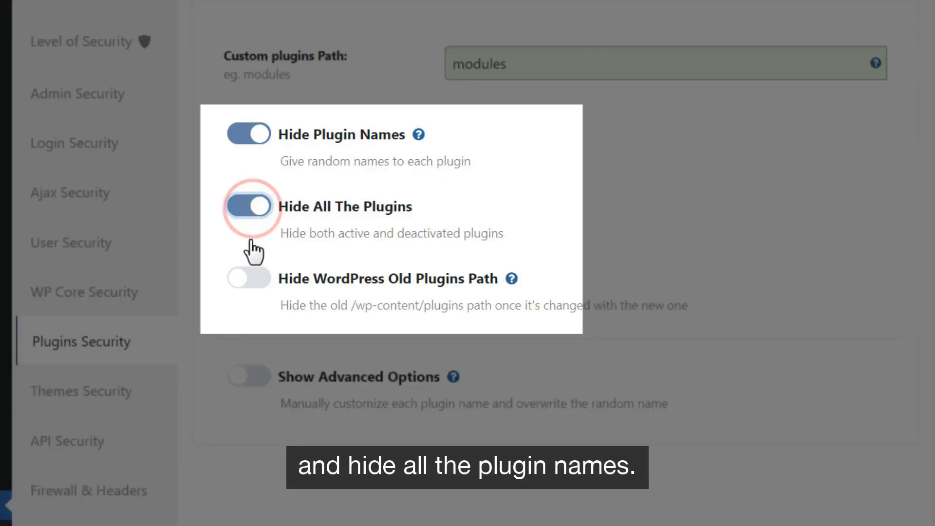
{"action": "left_click", "coordinate": [249, 278]}
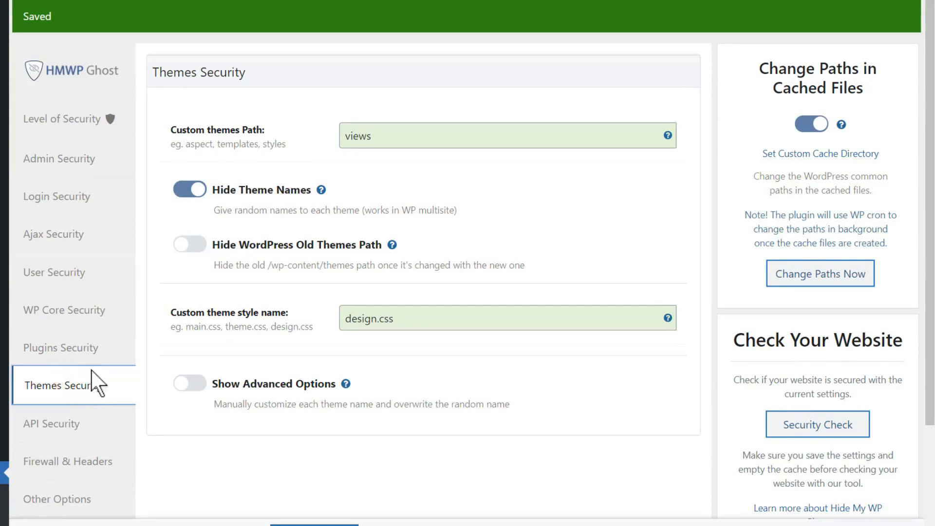
Step: Turn on Hide WordPress Old Themes Path in Themes Security, keeping views and design.css
{"action": "left_click", "coordinate": [184, 245]}
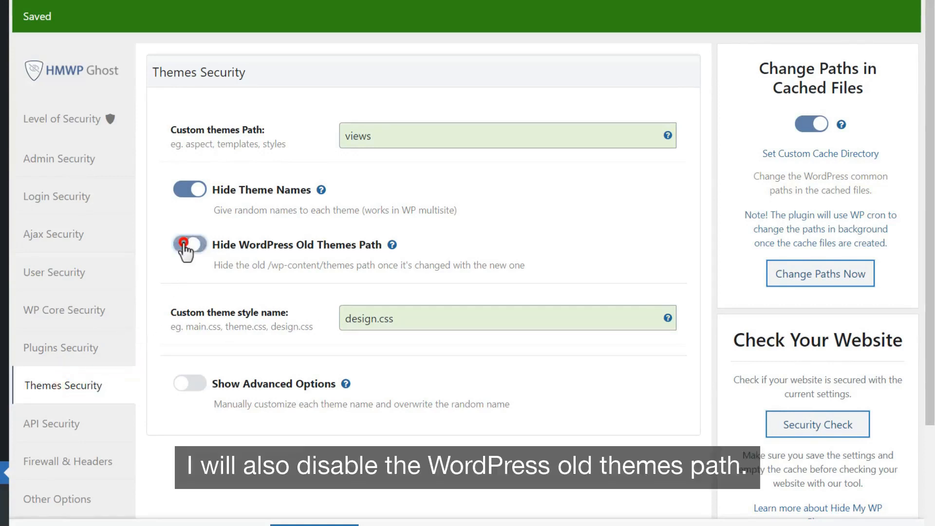
{"action": "left_click", "coordinate": [186, 244]}
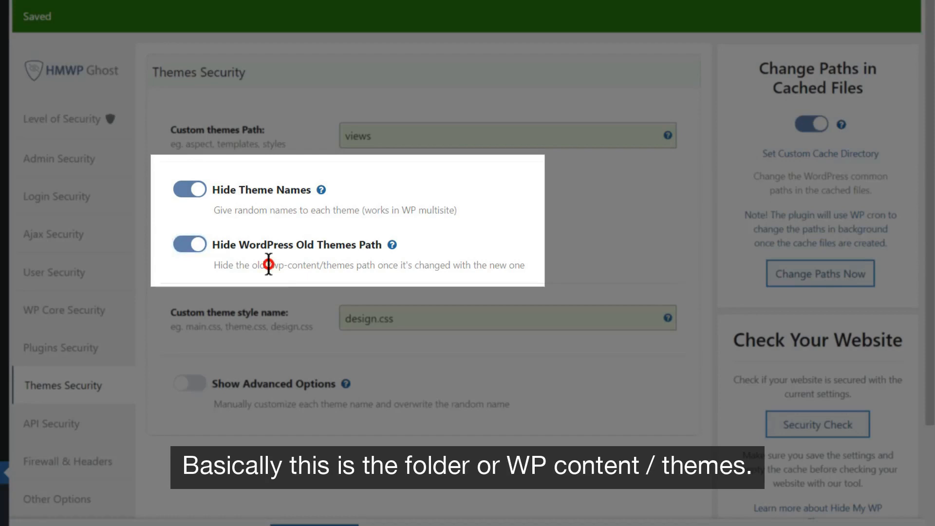
{"action": "double_click", "coordinate": [309, 265]}
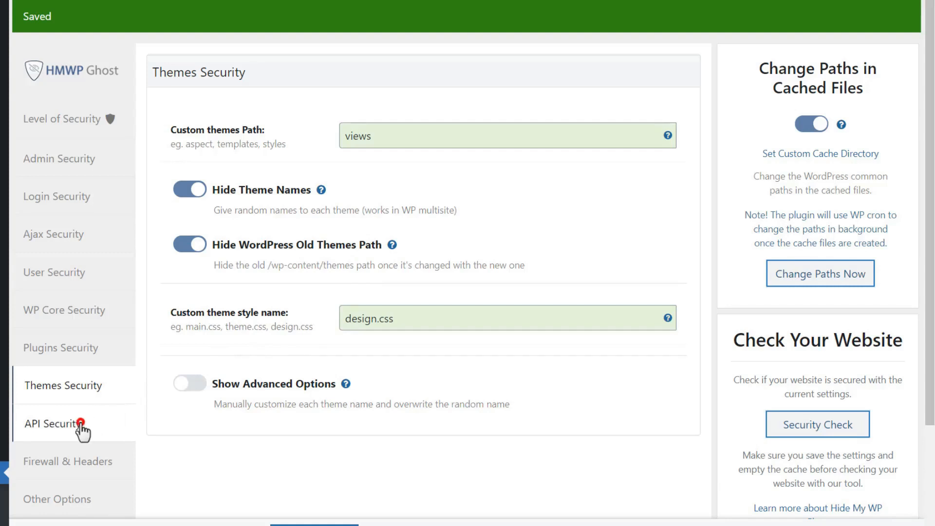
Step: In API Security, turn on Disable REST API access and Disable XML-RPC access
{"action": "left_click", "coordinate": [52, 424]}
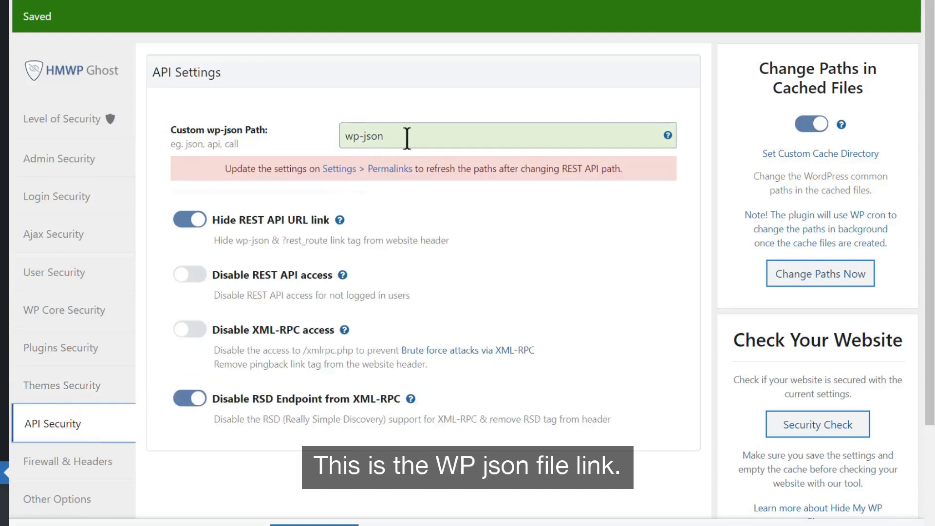
{"action": "mouse_move", "coordinate": [411, 151]}
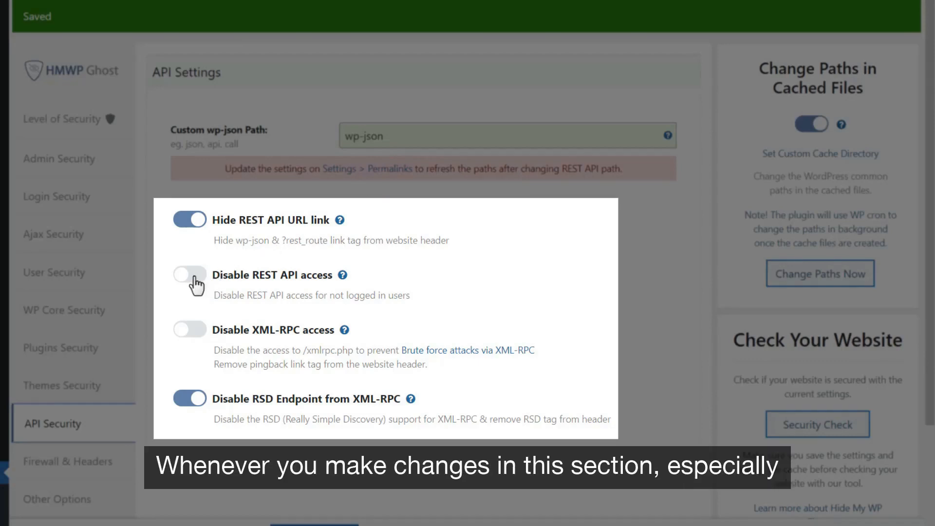
{"action": "left_click", "coordinate": [189, 274]}
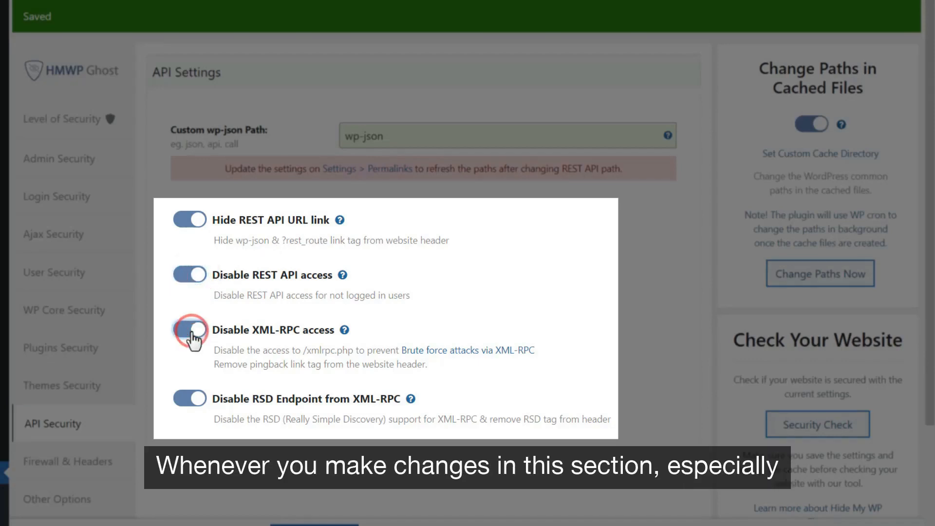
{"action": "left_click", "coordinate": [190, 330]}
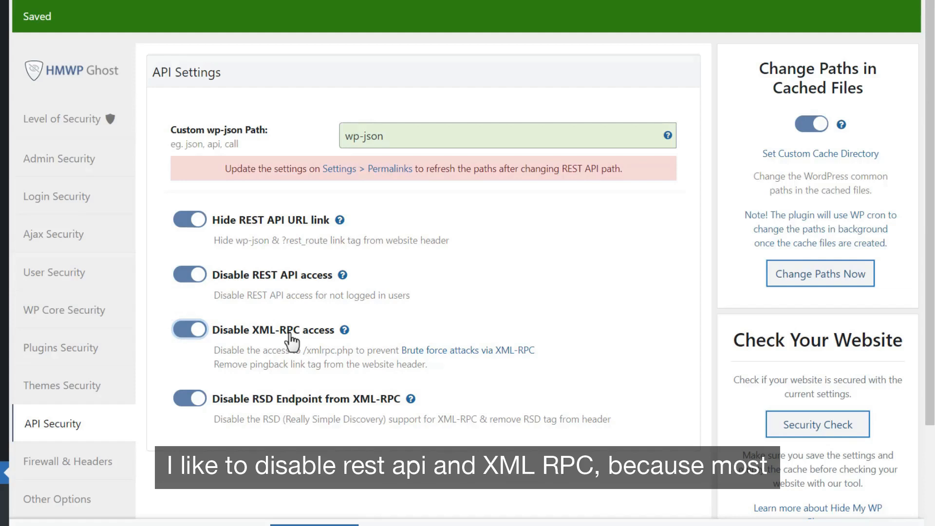
{"action": "mouse_move", "coordinate": [290, 330]}
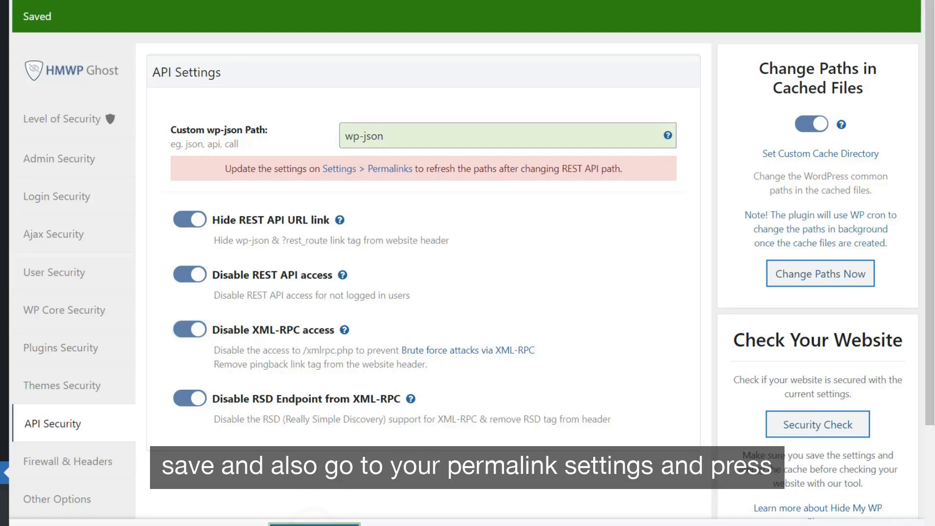
Step: Open Settings > Permalinks in a new tab and re-save it to refresh paths
{"action": "right_click", "coordinate": [339, 169]}
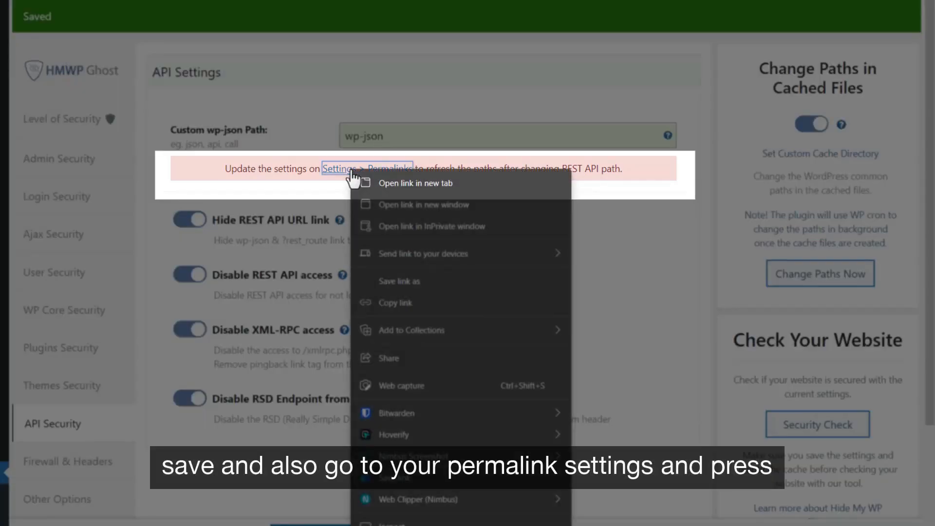
{"action": "left_click", "coordinate": [359, 177]}
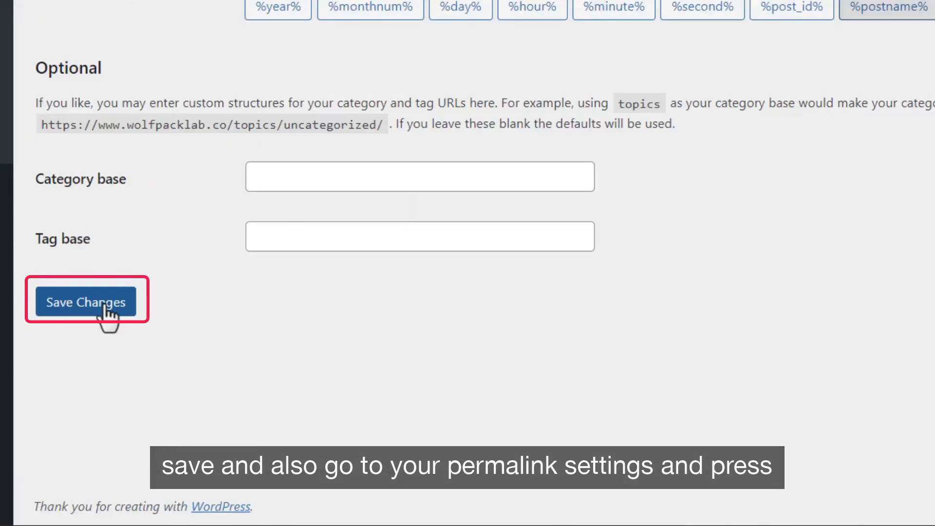
{"action": "left_click", "coordinate": [104, 308]}
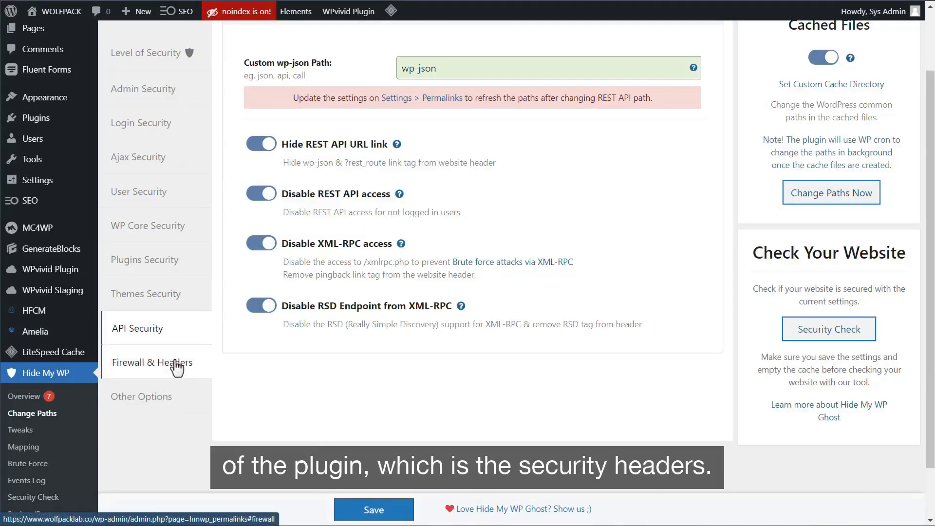
Step: Enable theme detector blocking in Firewall & Headers, save, and move to Other Options
{"action": "left_click", "coordinate": [151, 362]}
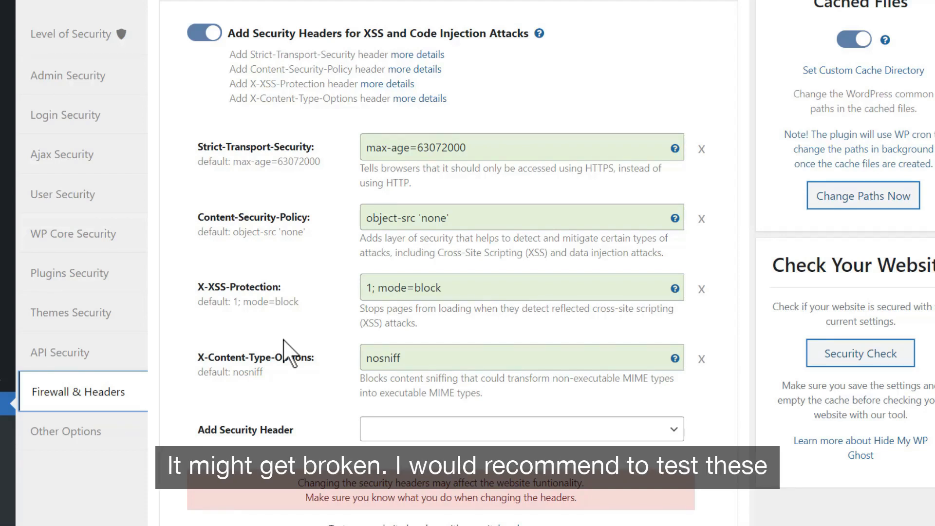
{"action": "mouse_move", "coordinate": [362, 339]}
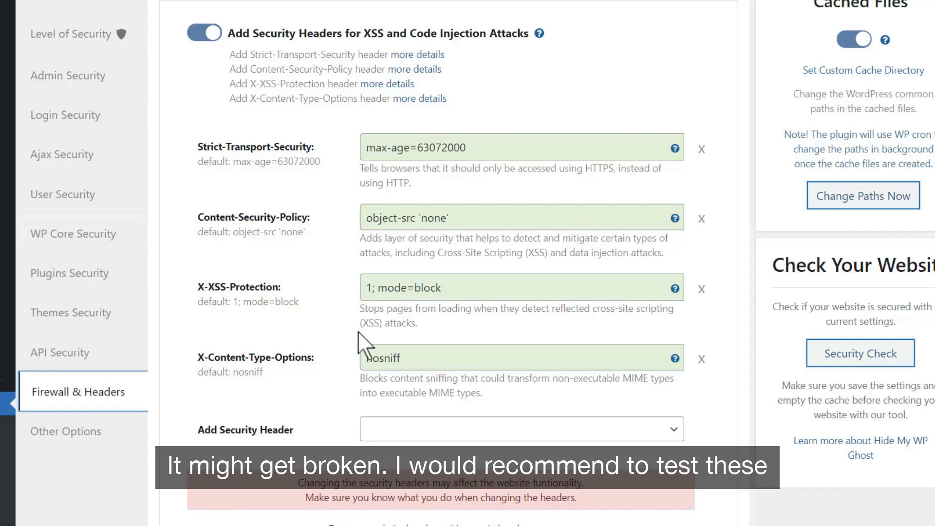
{"action": "scroll", "scroll_direction": "down", "scroll_amount": 3}
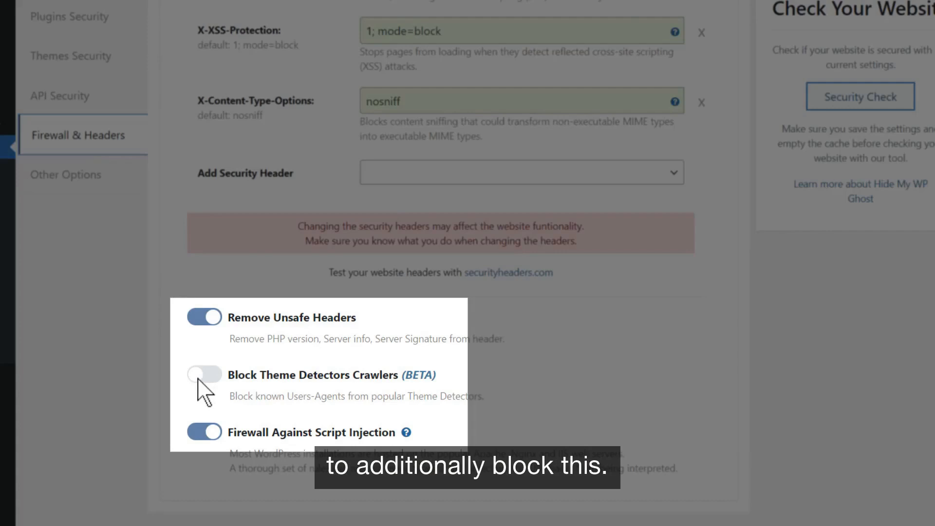
{"action": "left_click", "coordinate": [203, 375]}
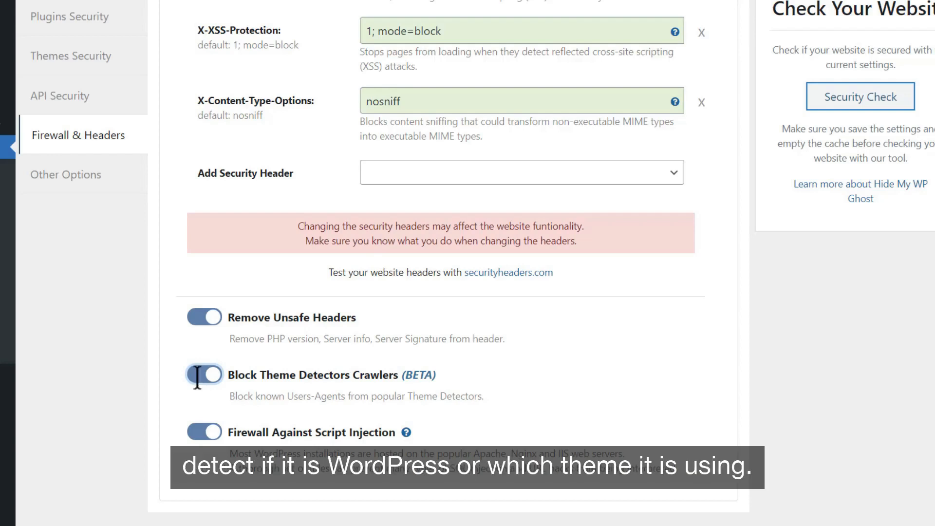
{"action": "left_click", "coordinate": [204, 375]}
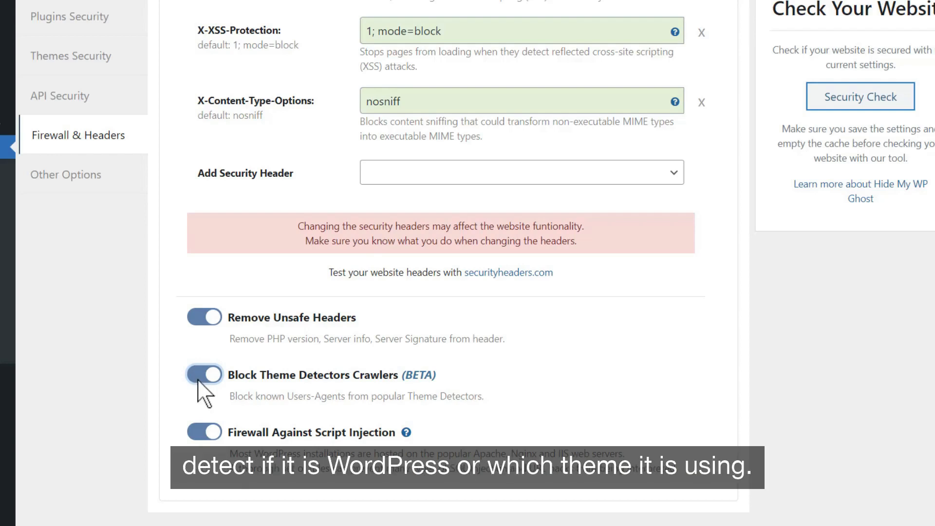
{"action": "left_click", "coordinate": [204, 375]}
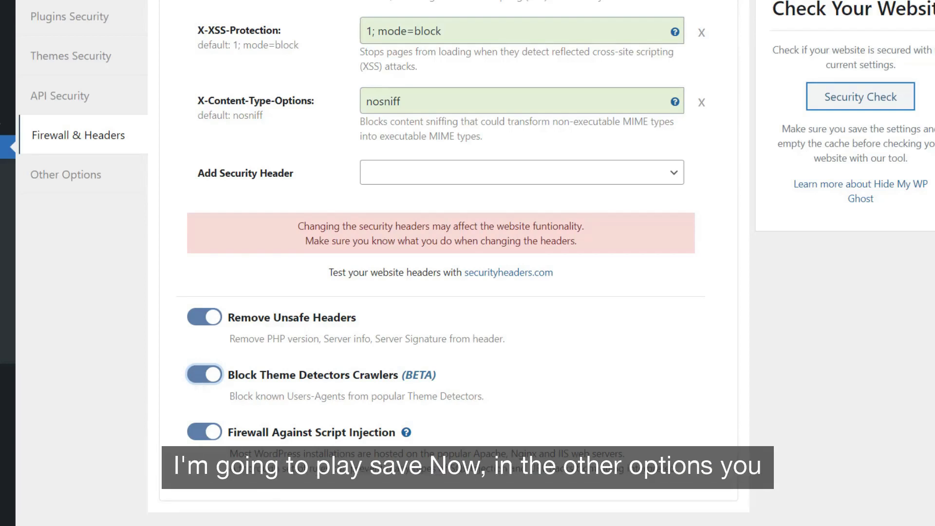
{"action": "left_click", "coordinate": [393, 347]}
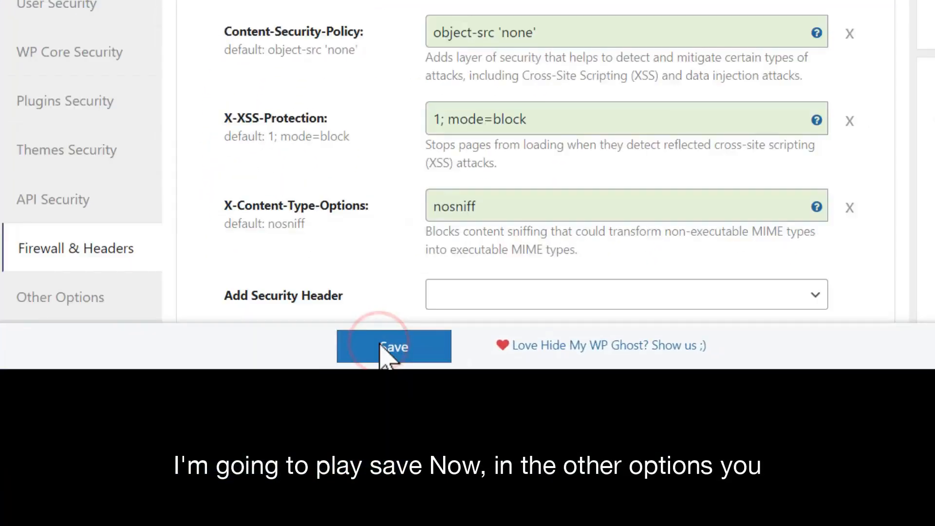
{"action": "left_click", "coordinate": [393, 346]}
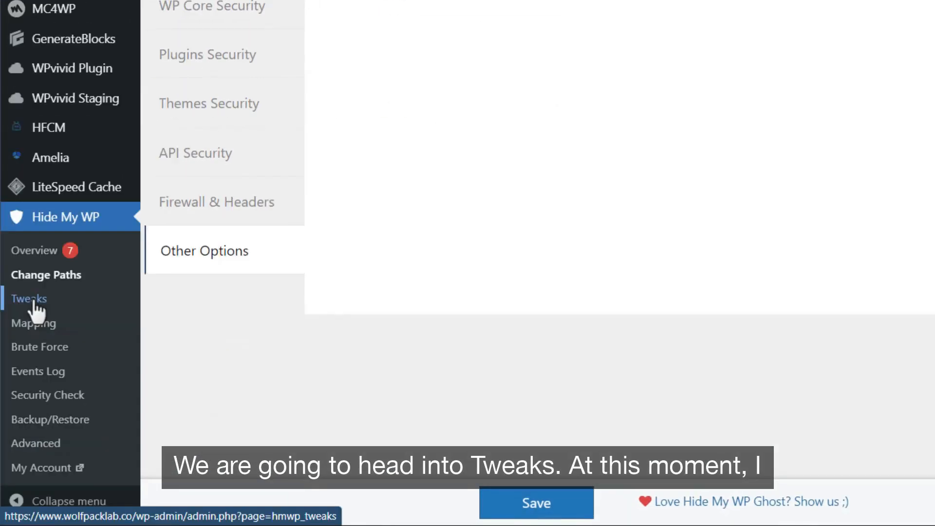
Step: On the Tweaks page, keep hidden paths redirecting to the Front page
{"action": "left_click", "coordinate": [28, 299]}
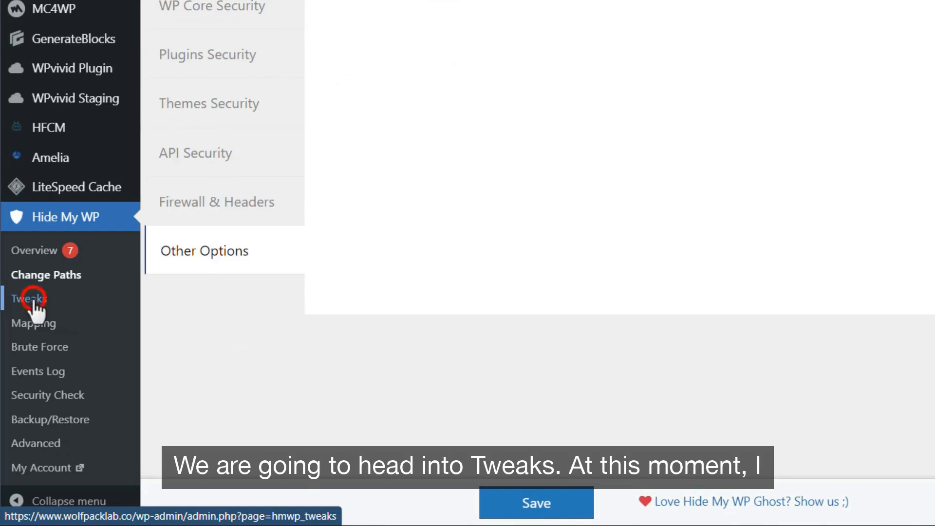
{"action": "left_click", "coordinate": [29, 299]}
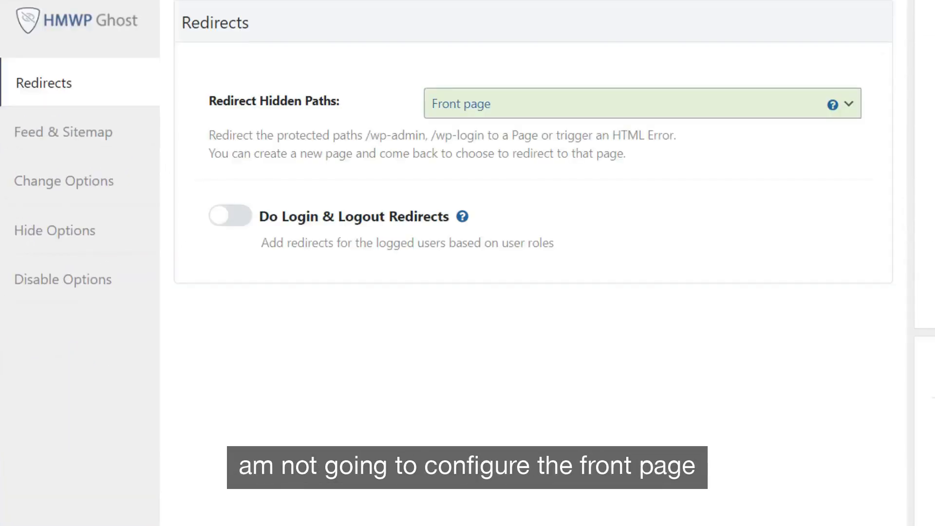
{"action": "left_click", "coordinate": [561, 108]}
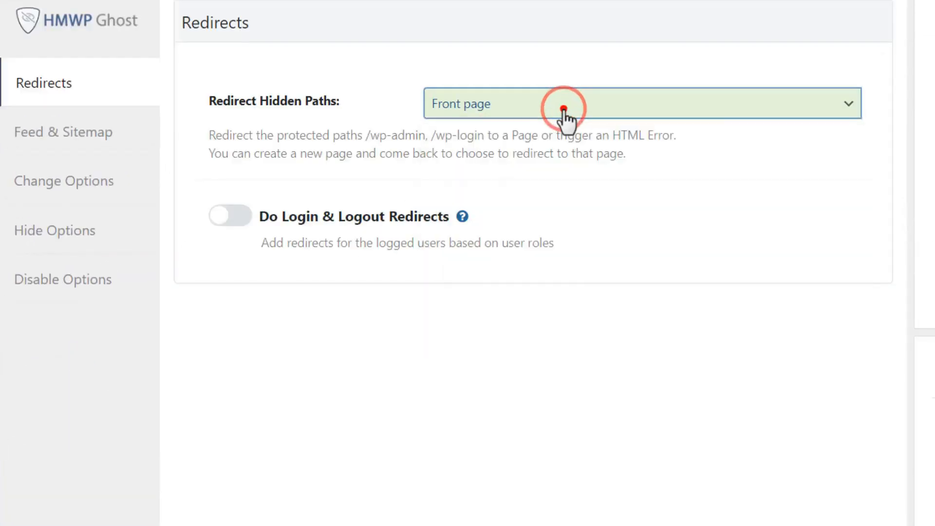
{"action": "left_click", "coordinate": [63, 132]}
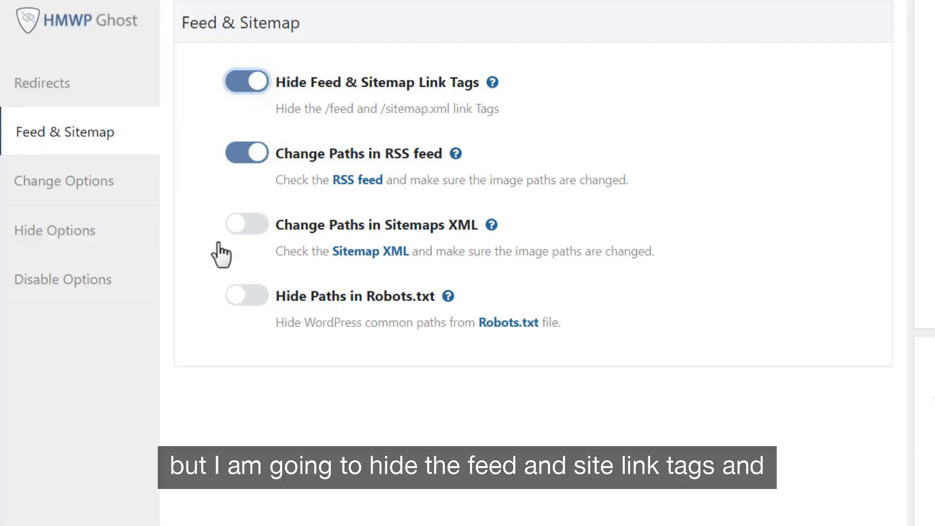
Step: Enable sitemap image path changes and Robots.txt path hiding, and save the tweaks
{"action": "left_click", "coordinate": [246, 224]}
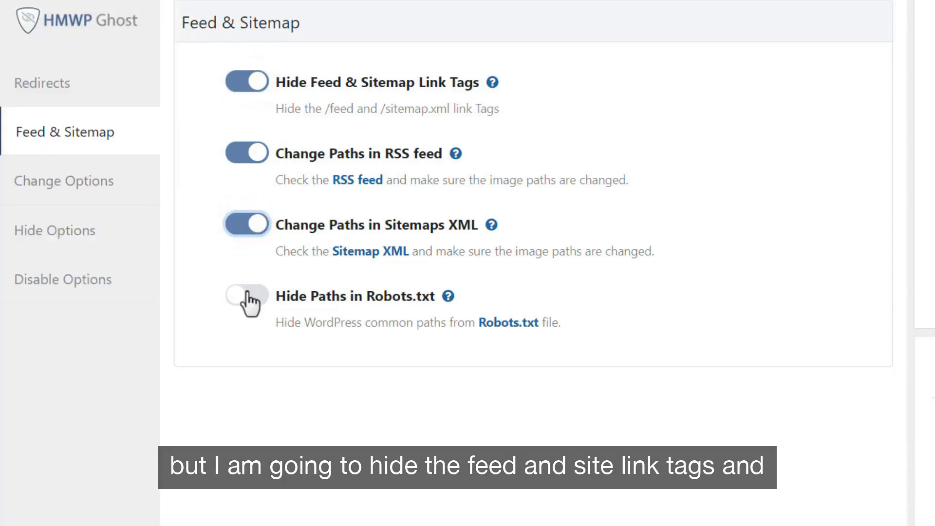
{"action": "left_click", "coordinate": [247, 296]}
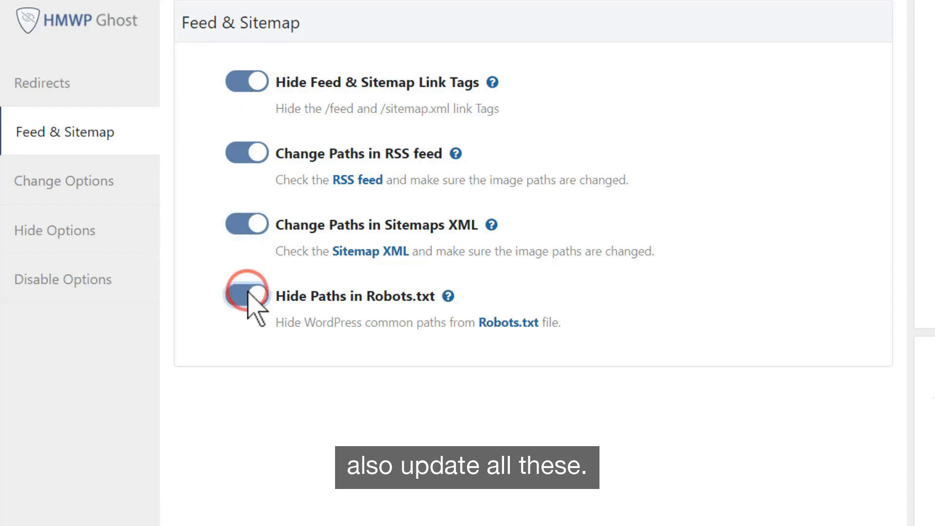
{"action": "left_click", "coordinate": [247, 295]}
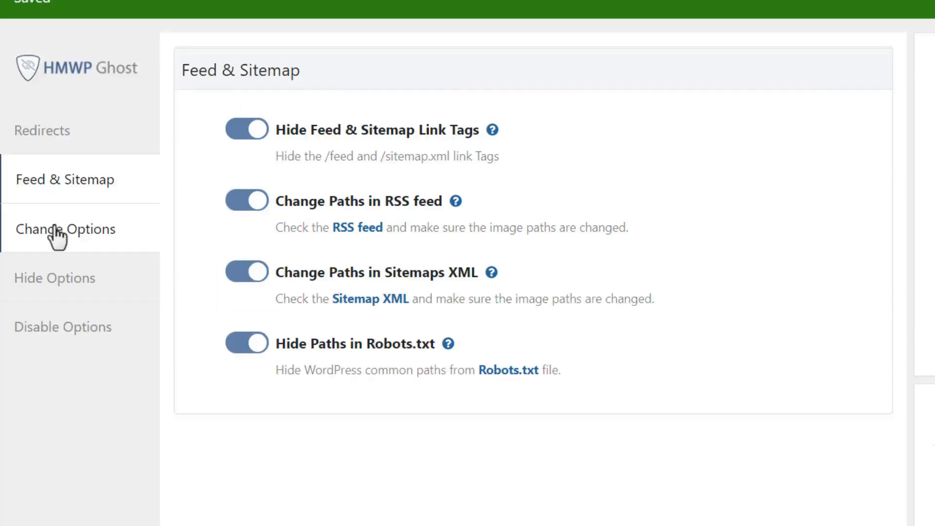
{"action": "left_click", "coordinate": [66, 229]}
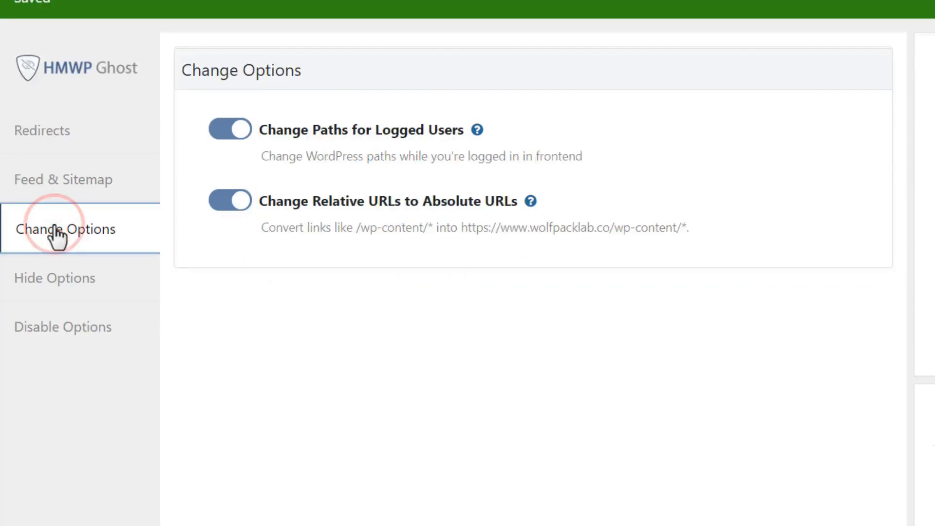
{"action": "mouse_move", "coordinate": [68, 284]}
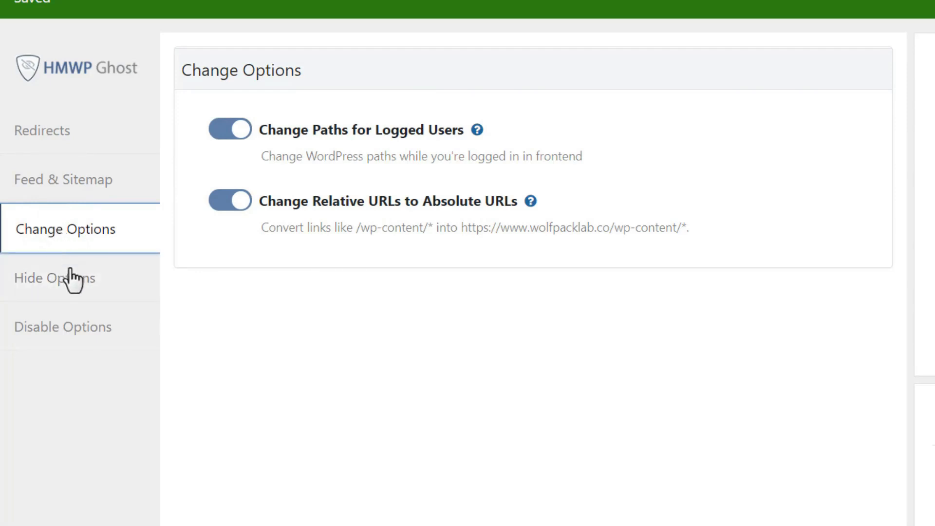
Step: Scroll through the recommended Hide Options defaults unchanged, continuing to Disable Options
{"action": "left_click", "coordinate": [56, 277]}
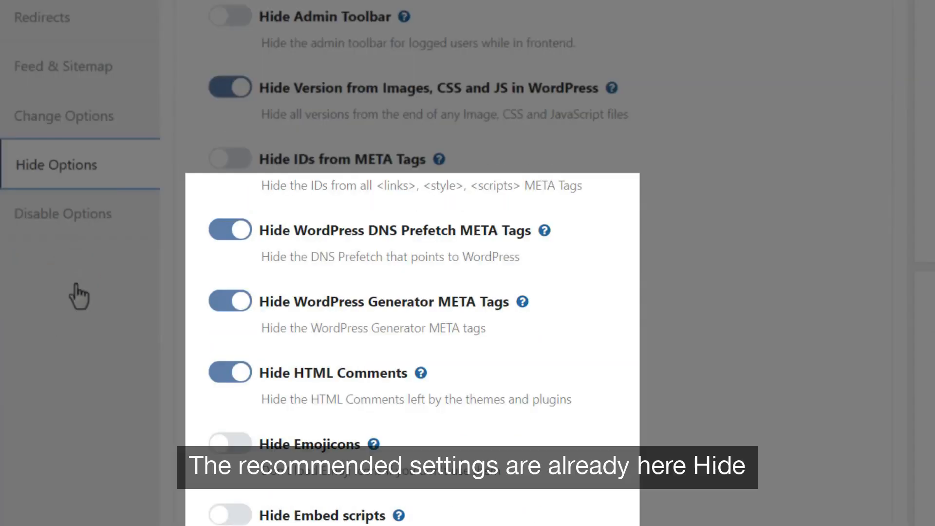
{"action": "mouse_move", "coordinate": [81, 299]}
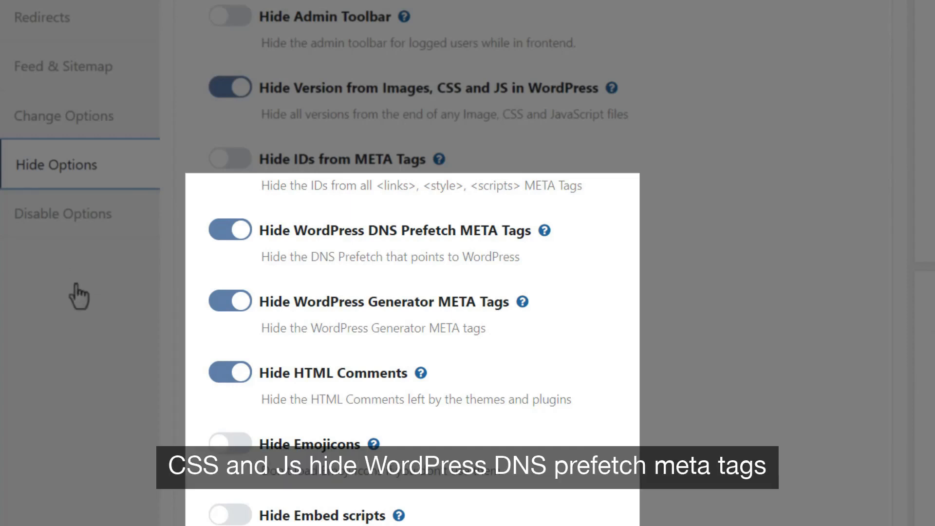
{"action": "mouse_move", "coordinate": [76, 297]}
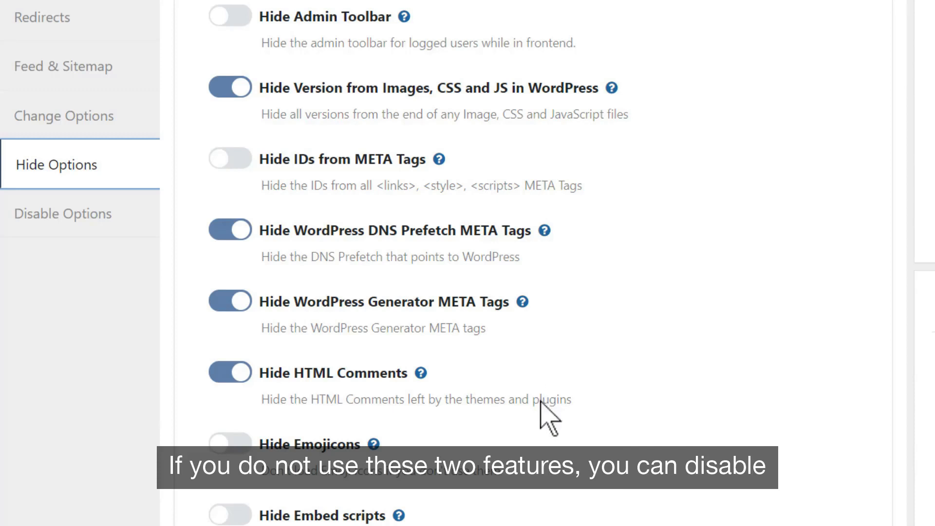
{"action": "scroll", "scroll_direction": "down", "scroll_amount": 3}
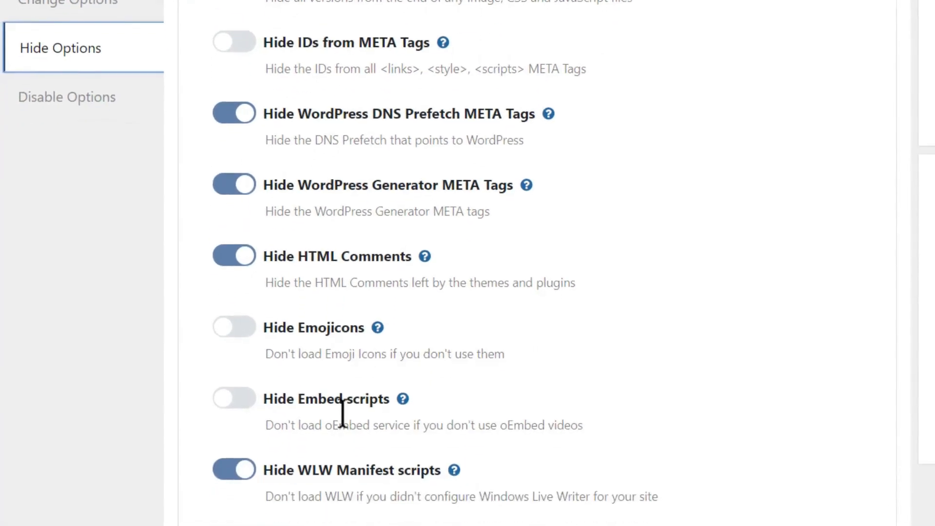
{"action": "left_click", "coordinate": [64, 331]}
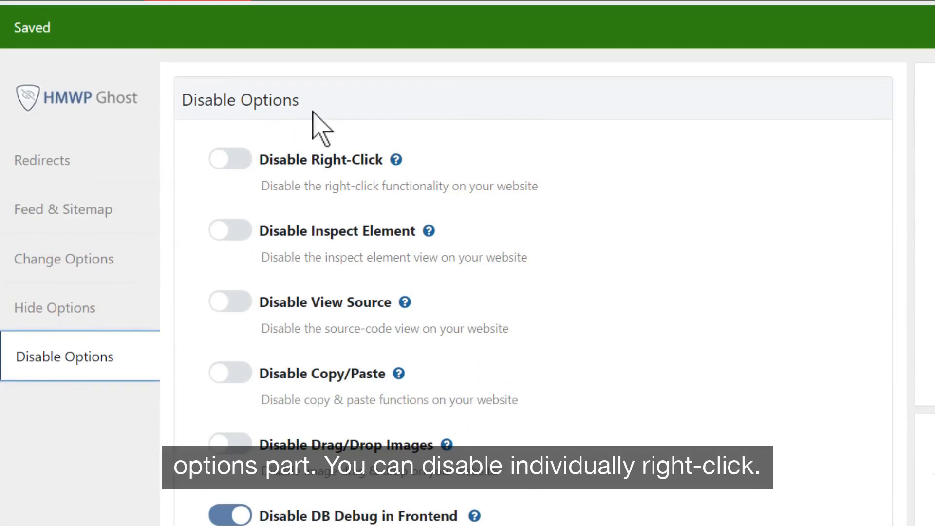
Step: Toggle Disable Right-Click, Inspect Element and Drag/Drop Images on, then back off
{"action": "left_click", "coordinate": [230, 159]}
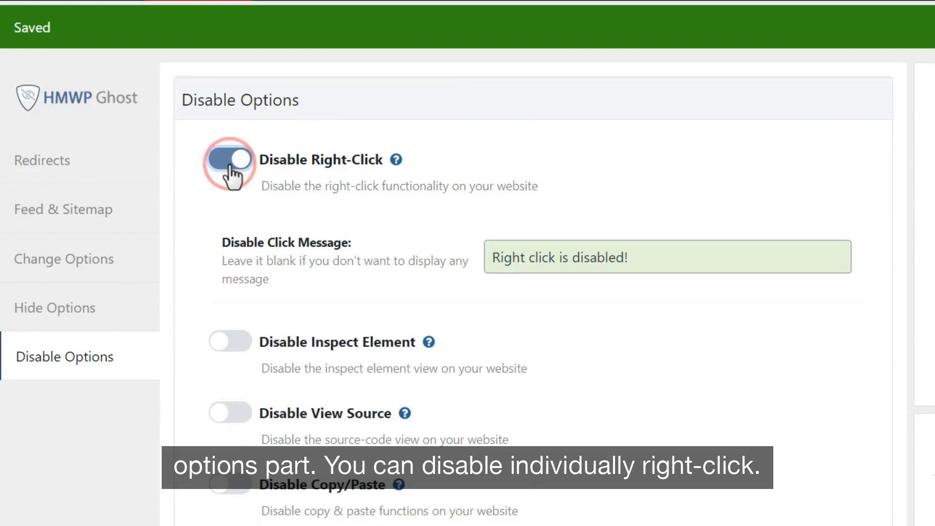
{"action": "left_click", "coordinate": [230, 160]}
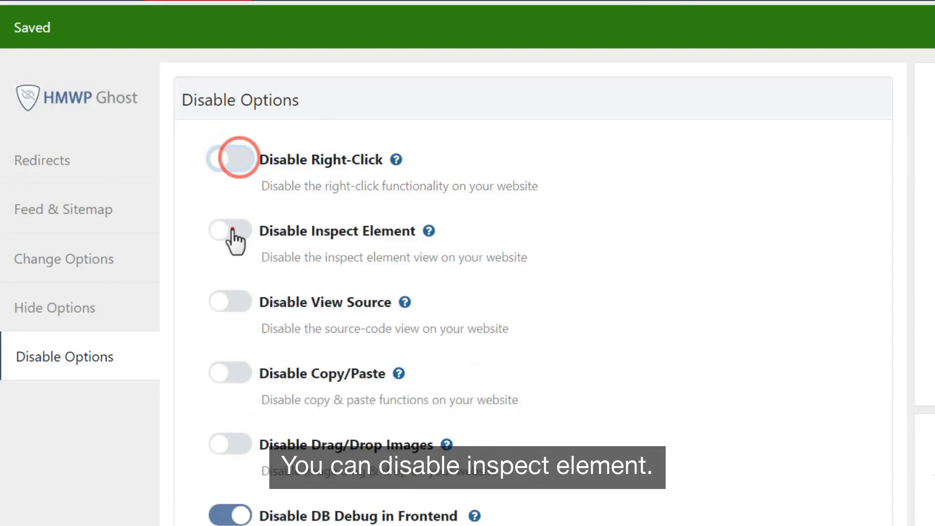
{"action": "left_click", "coordinate": [230, 232]}
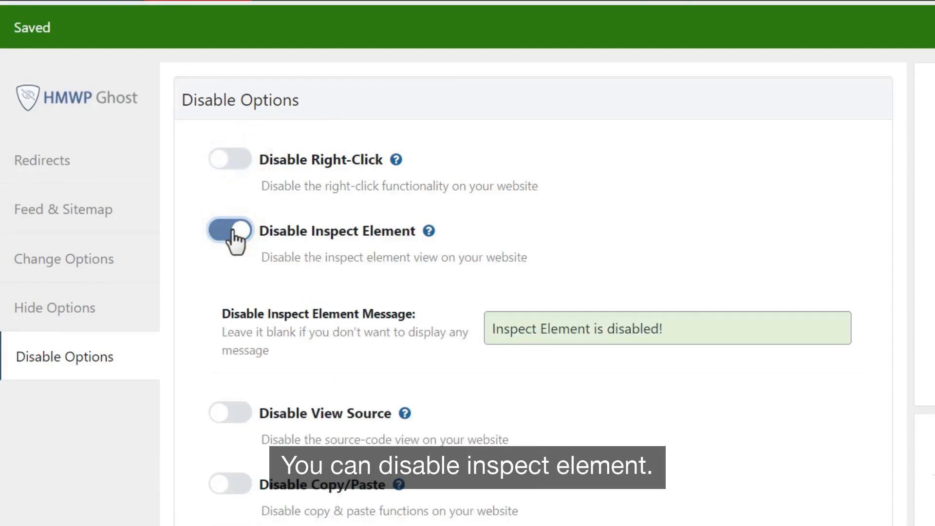
{"action": "left_click", "coordinate": [229, 302]}
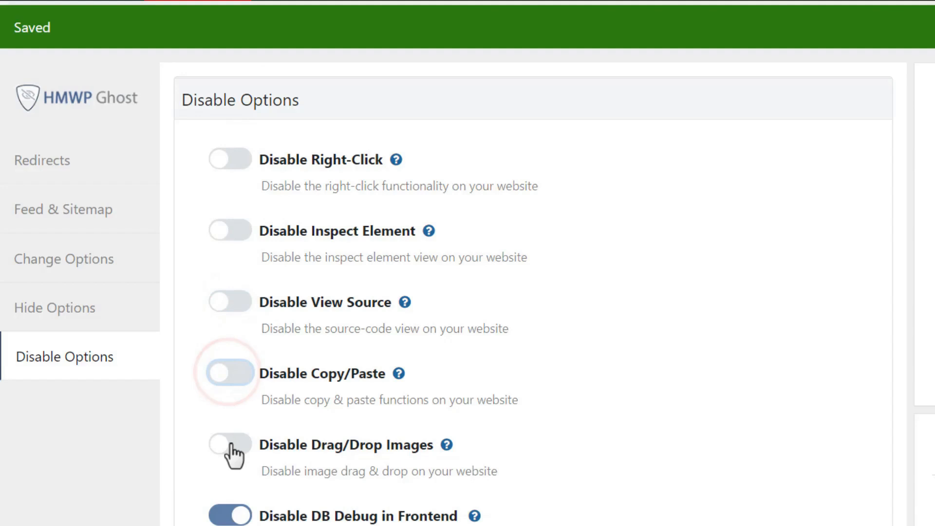
{"action": "left_click", "coordinate": [231, 451]}
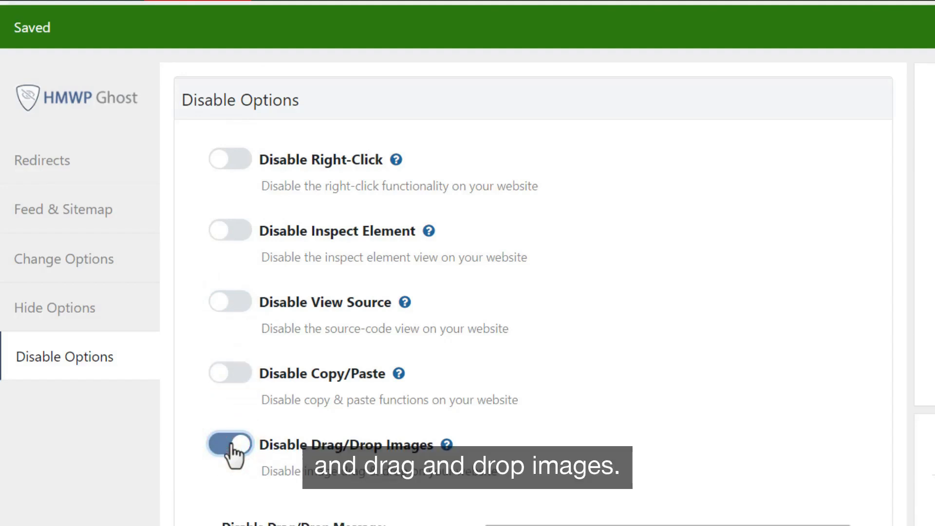
{"action": "left_click", "coordinate": [230, 445]}
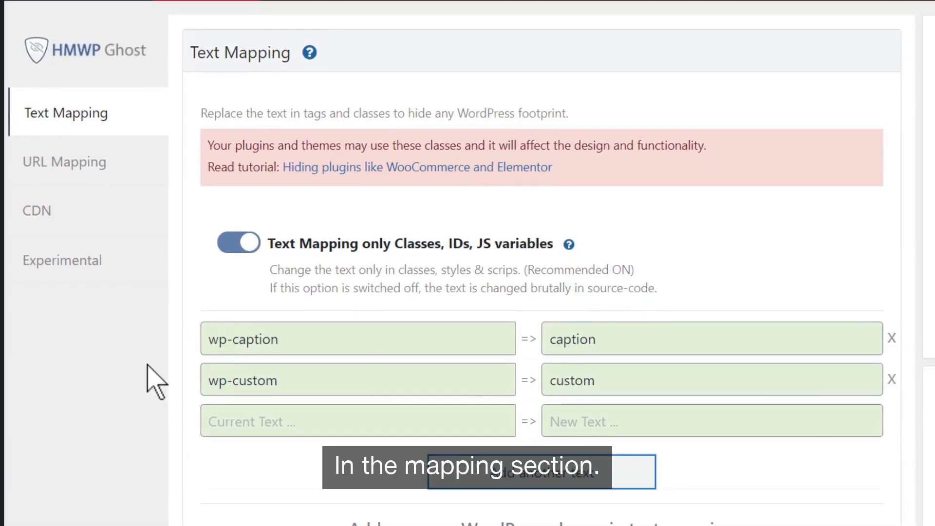
{"action": "mouse_move", "coordinate": [149, 376]}
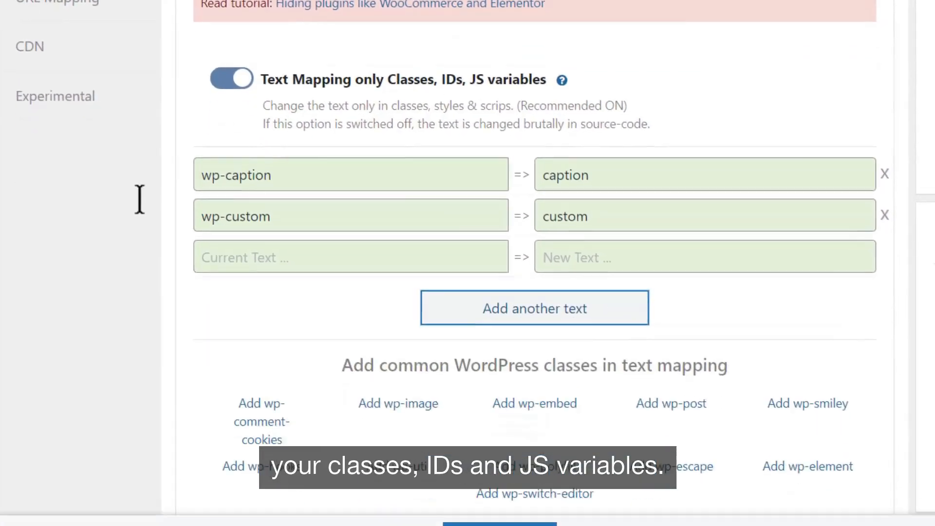
Step: Map wp-post to post, review the URL Mapping examples, and reach CDN URLs
{"action": "left_click", "coordinate": [671, 404]}
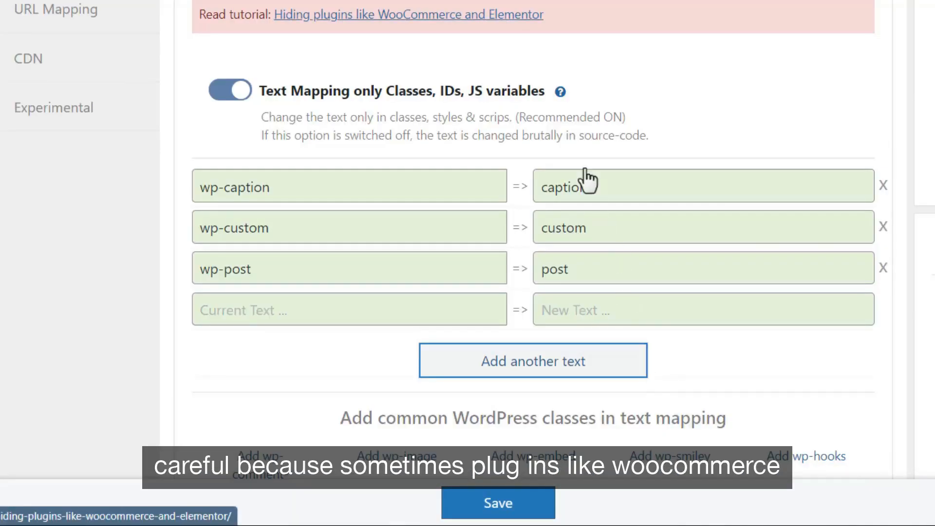
{"action": "mouse_move", "coordinate": [535, 16]}
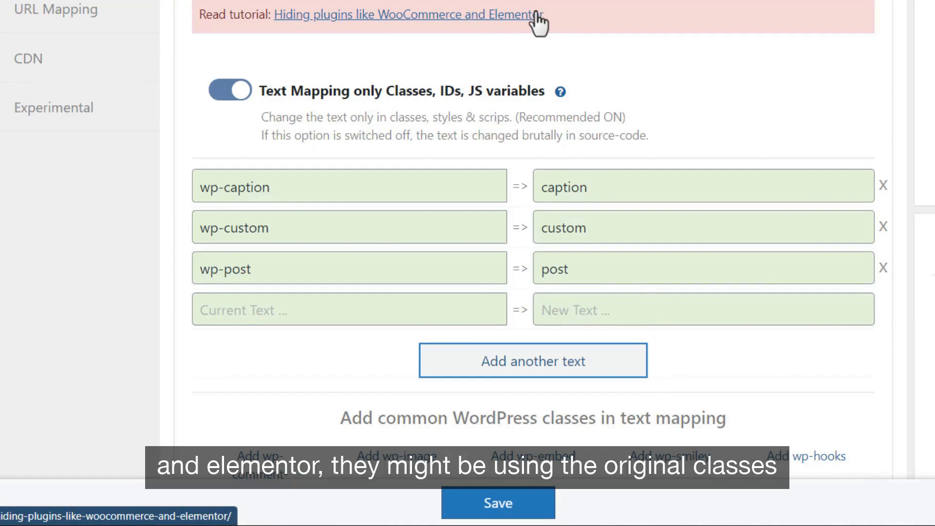
{"action": "mouse_move", "coordinate": [431, 64]}
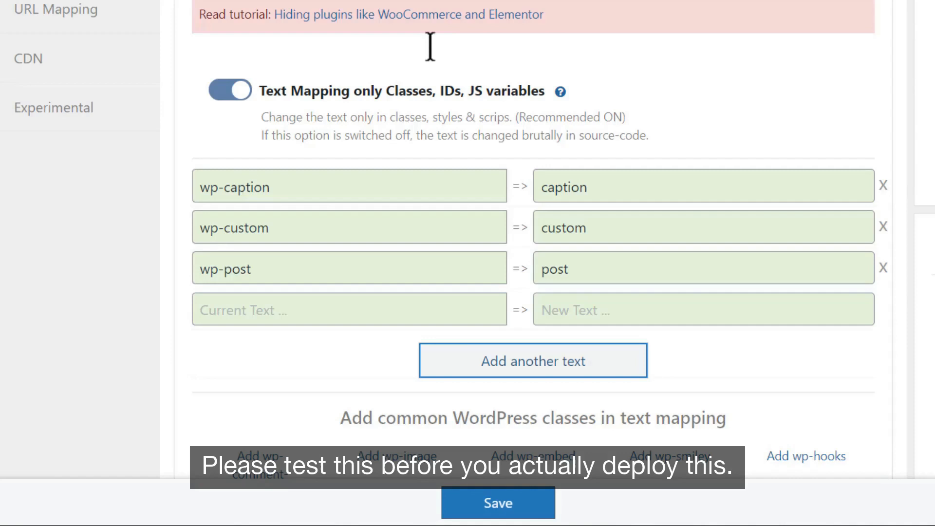
{"action": "mouse_move", "coordinate": [520, 183]}
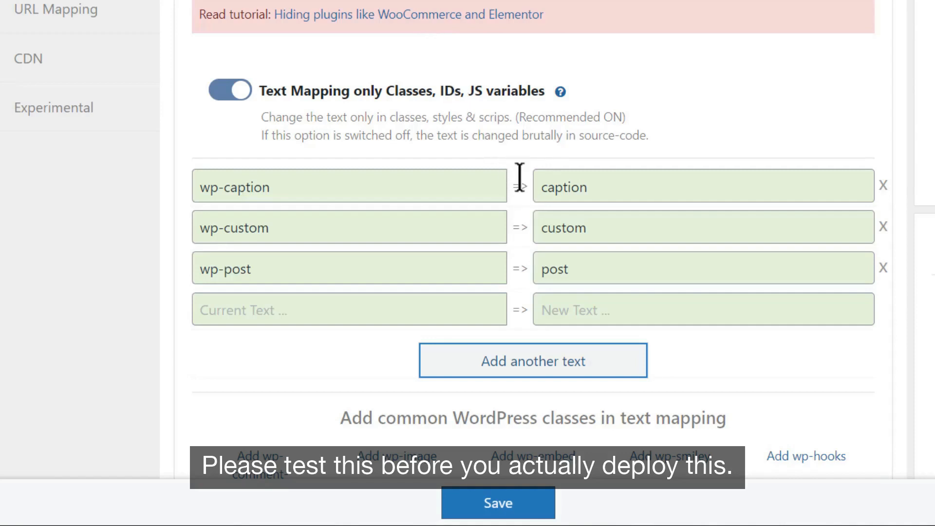
{"action": "left_click", "coordinate": [56, 137]}
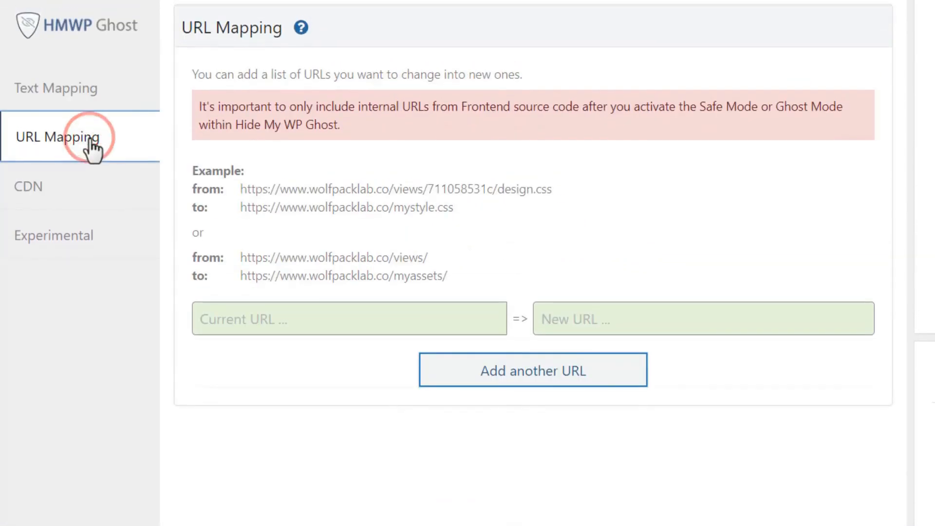
{"action": "left_click", "coordinate": [349, 319]}
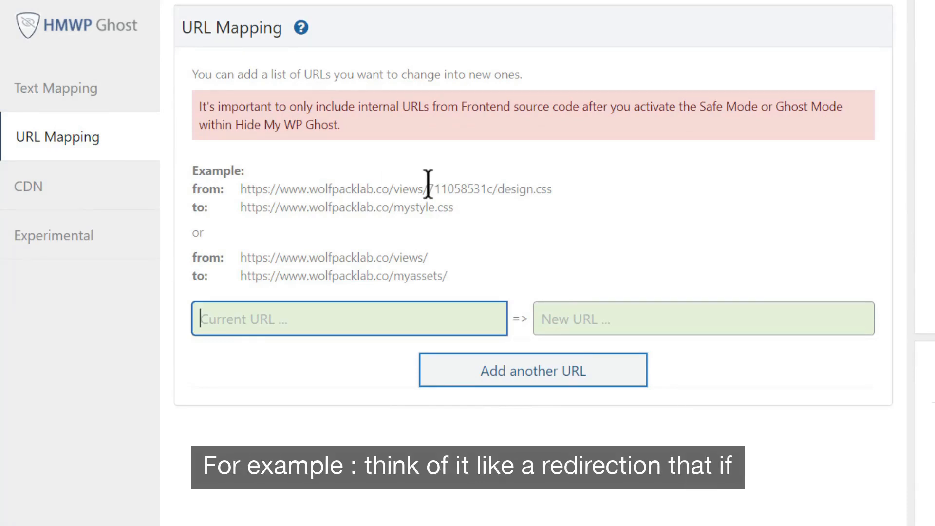
{"action": "mouse_move", "coordinate": [429, 270]}
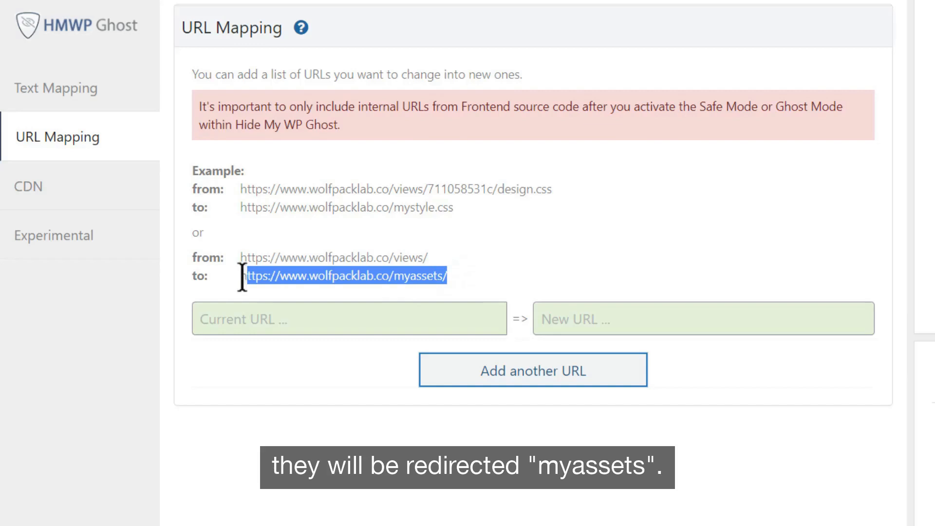
{"action": "left_click", "coordinate": [29, 186]}
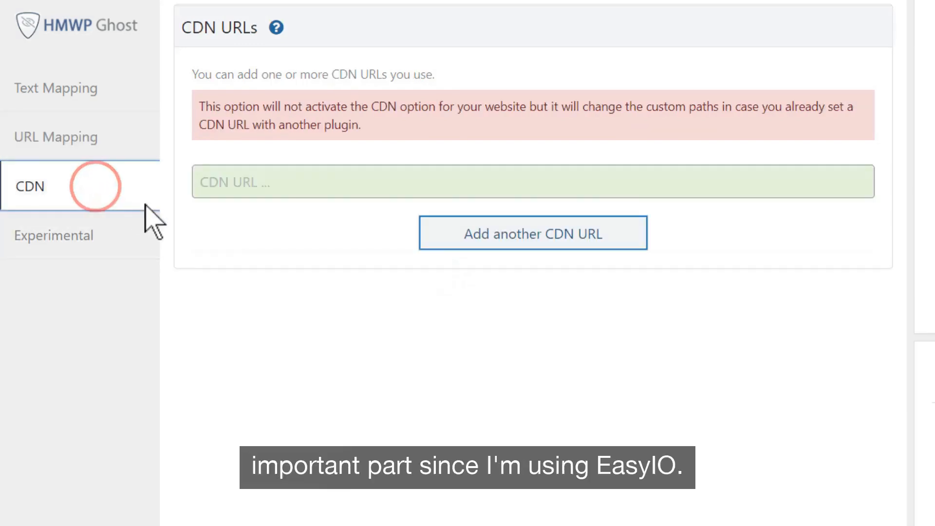
Step: Enter ekhpxtshija.exactdn.com as the CDN URL and add another CDN URL entry
{"action": "left_click", "coordinate": [530, 189]}
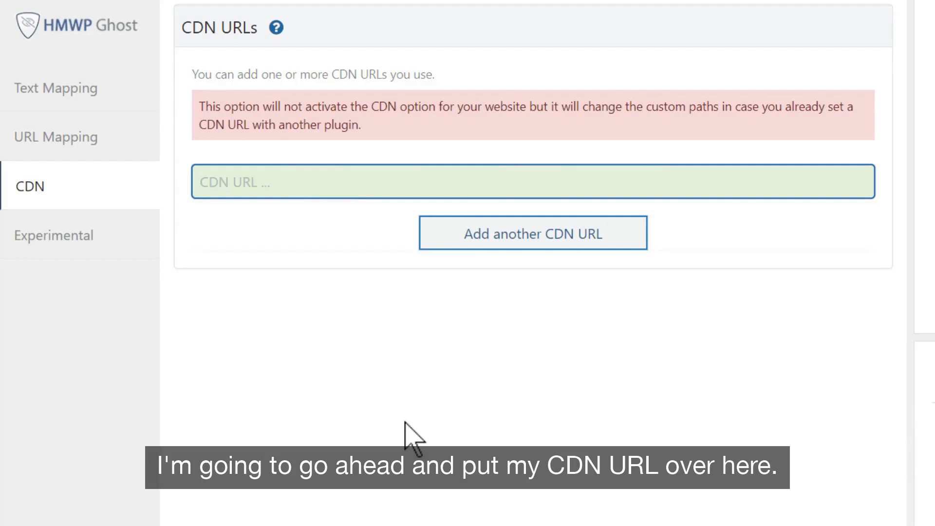
{"action": "type", "text": "ekhpxtshija.exactdn.com"}
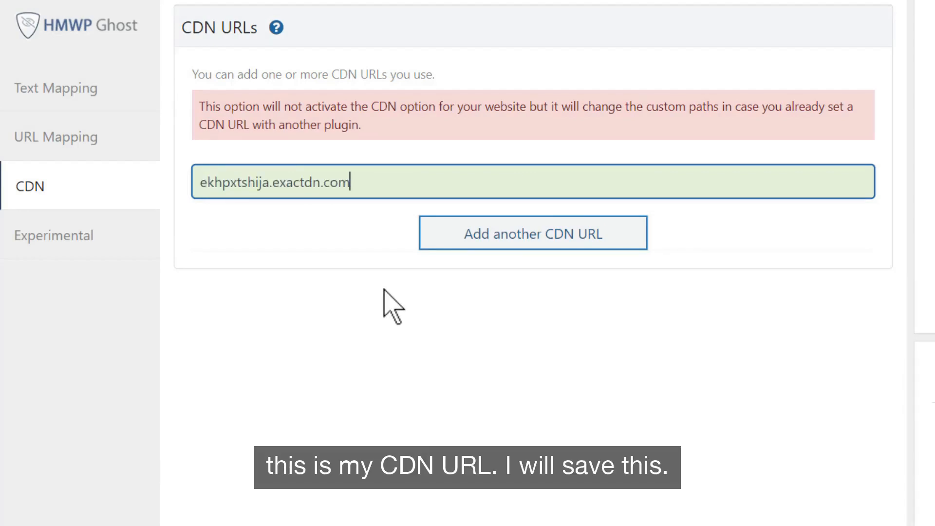
{"action": "left_click", "coordinate": [534, 233]}
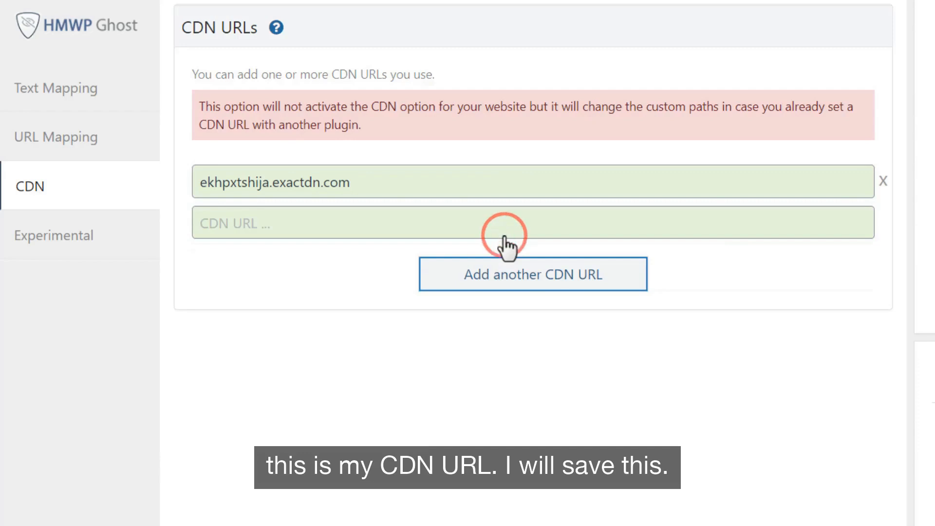
{"action": "left_click", "coordinate": [54, 235]}
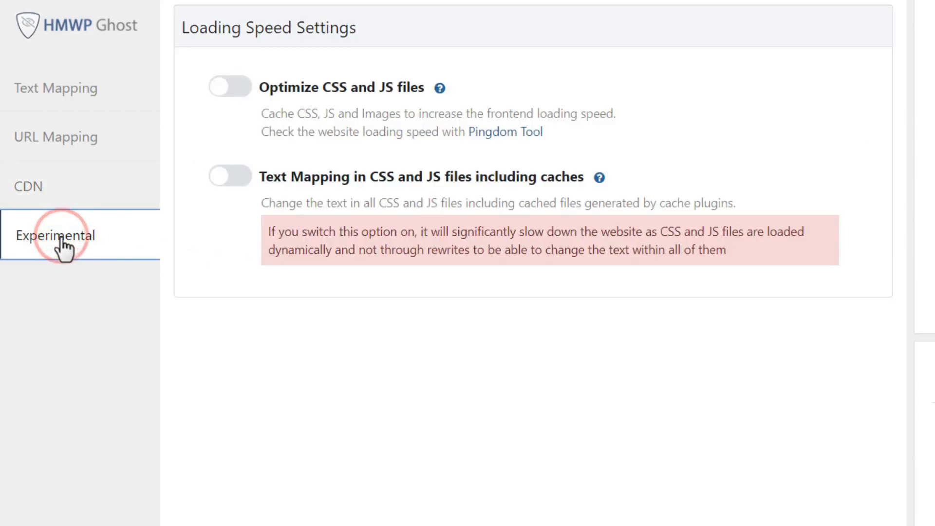
{"action": "mouse_move", "coordinate": [187, 228]}
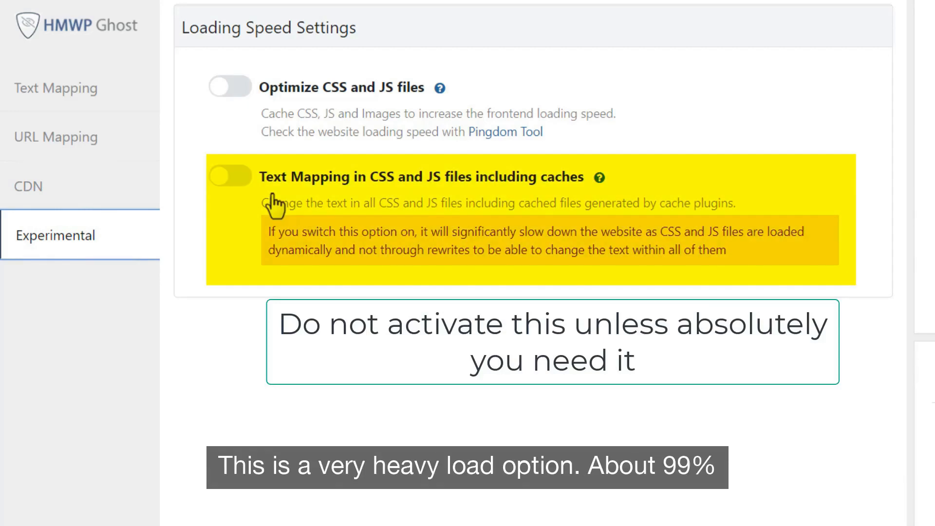
{"action": "mouse_move", "coordinate": [508, 208]}
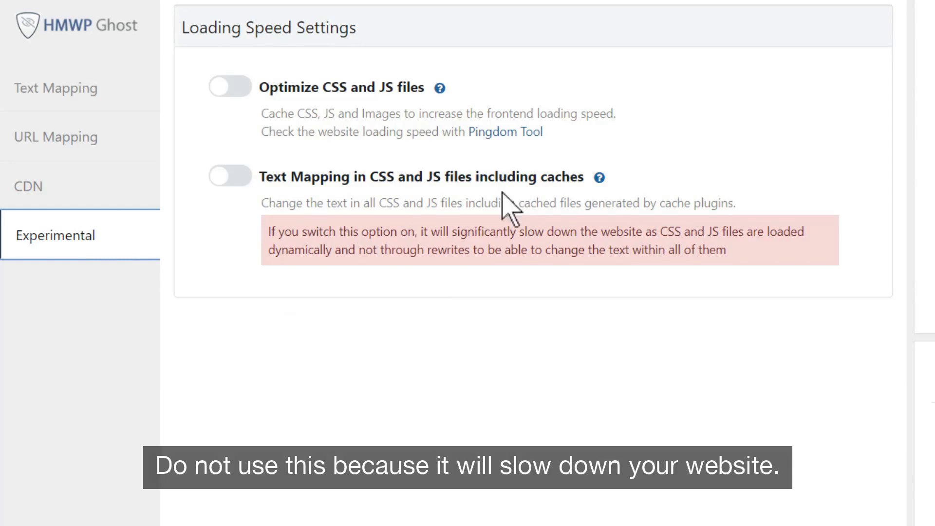
Step: Scroll past the experimental CSS/JS options, leaving both switched off
{"action": "scroll", "scroll_direction": "down", "scroll_amount": 3}
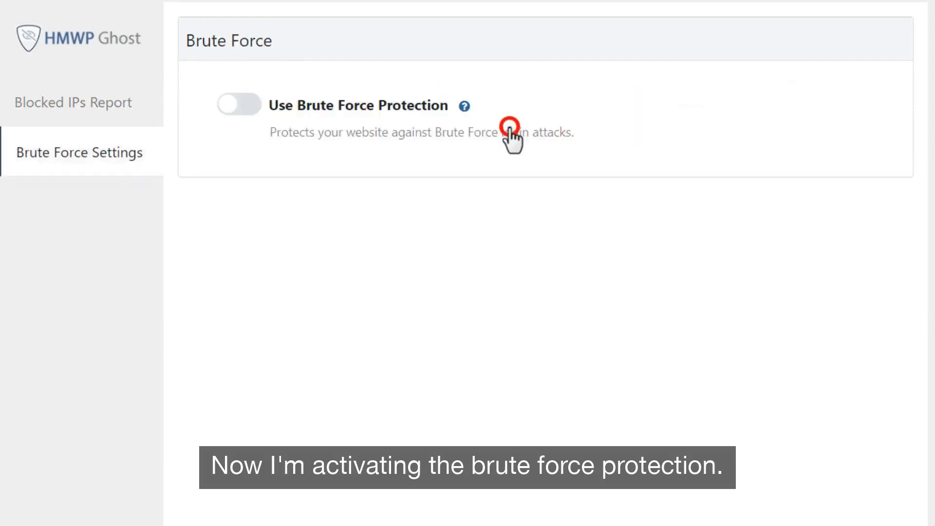
Step: Turn on Brute Force Protection and review the Max fail attempts value of 5
{"action": "left_click", "coordinate": [238, 105]}
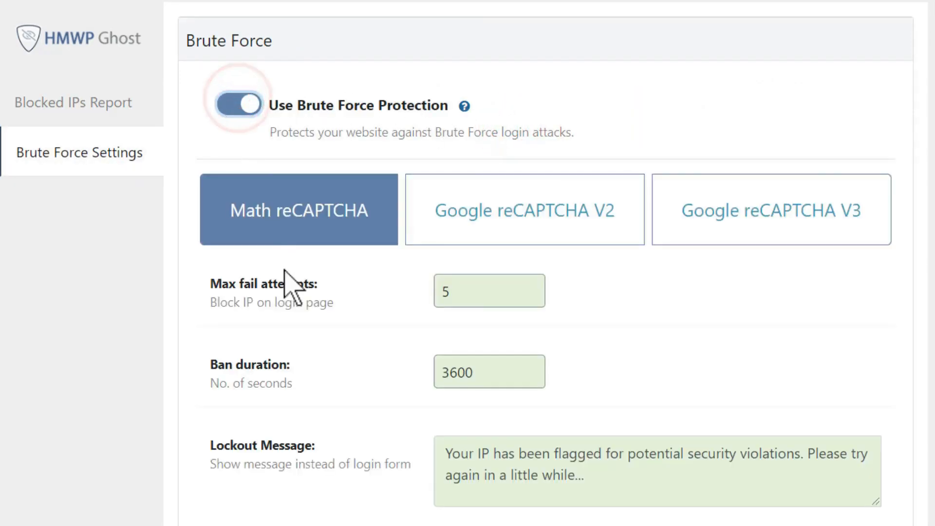
{"action": "scroll", "scroll_direction": "down", "scroll_amount": 3}
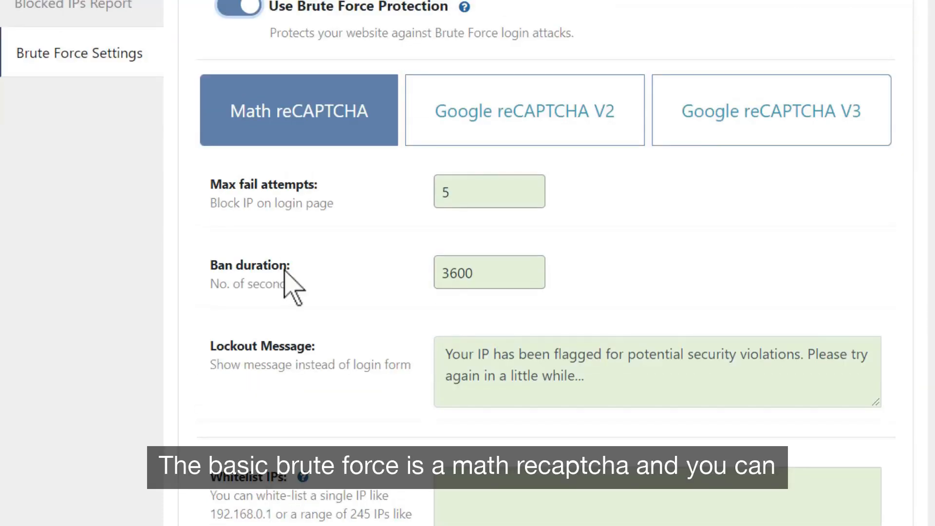
{"action": "mouse_move", "coordinate": [369, 299]}
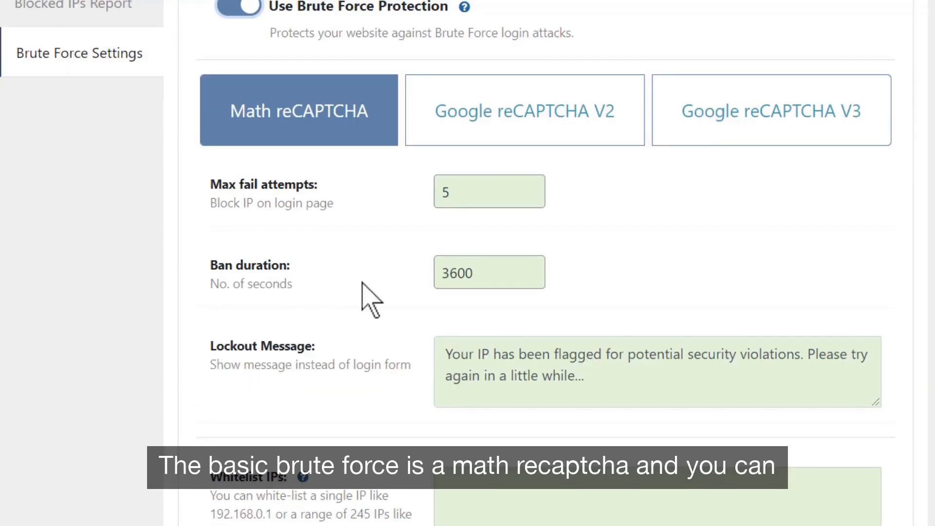
{"action": "scroll", "scroll_direction": "down", "scroll_amount": 3}
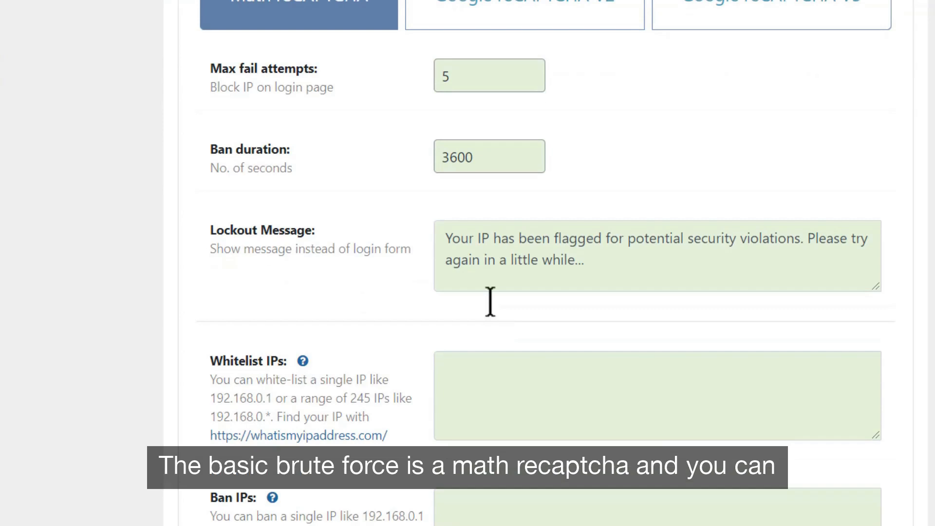
{"action": "left_click", "coordinate": [503, 78]}
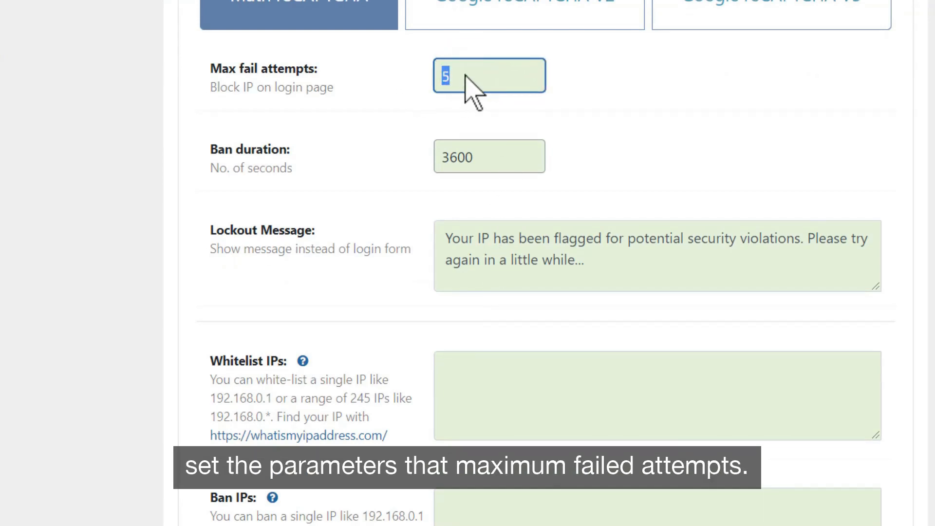
{"action": "left_click", "coordinate": [474, 78]}
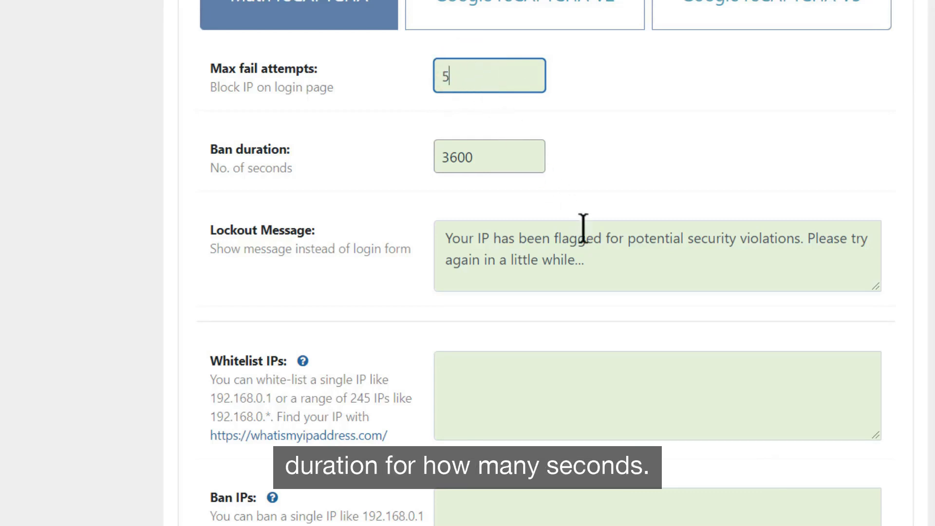
Step: Check the 3600-second ban duration, preview reCAPTCHA V2, and reselect Math reCAPTCHA
{"action": "double_click", "coordinate": [543, 260]}
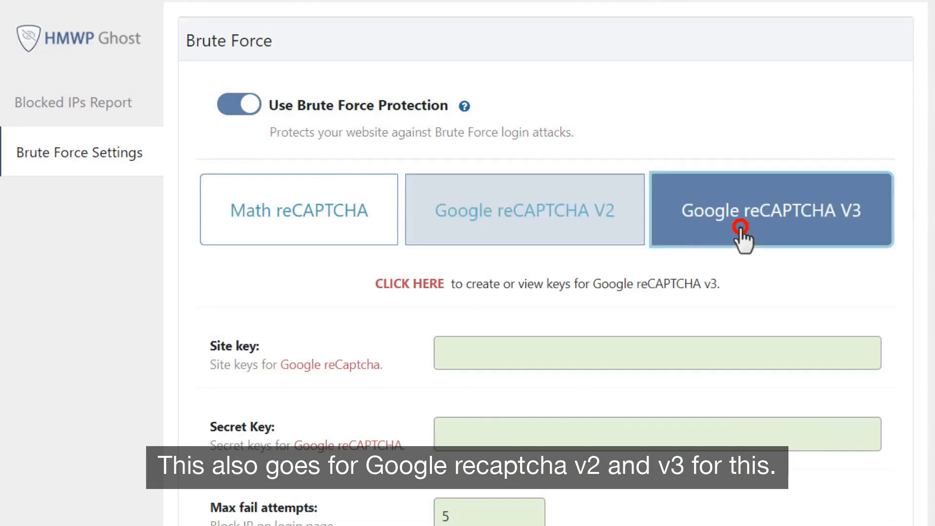
{"action": "left_click", "coordinate": [525, 210]}
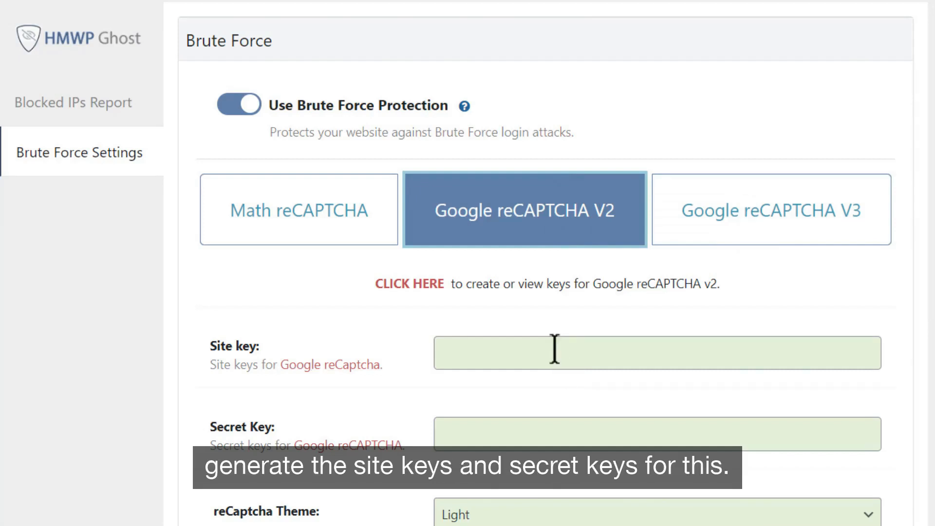
{"action": "left_click", "coordinate": [290, 222]}
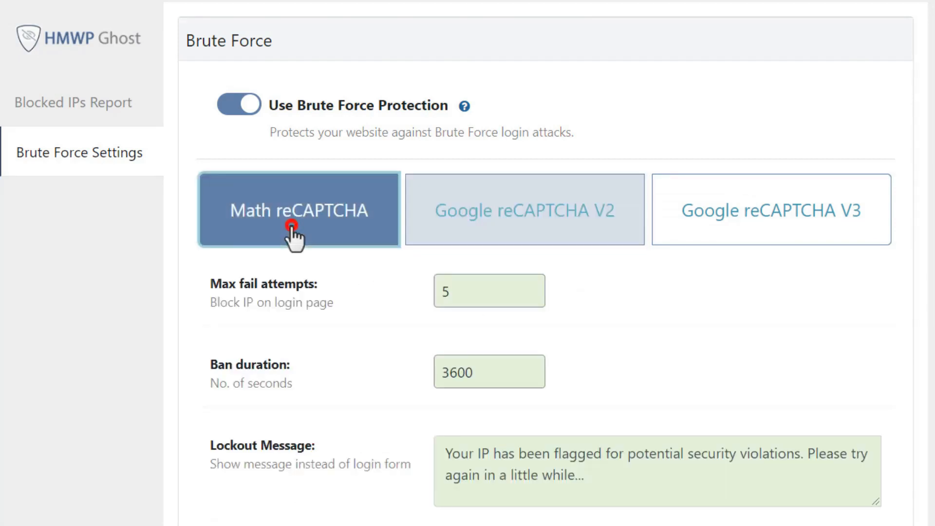
{"action": "scroll", "scroll_direction": "down", "scroll_amount": 3}
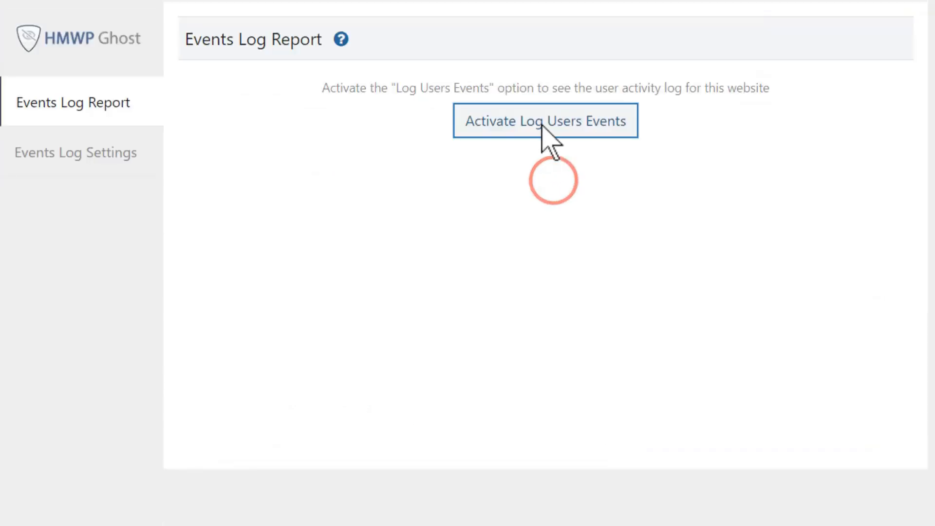
Step: Activate Log Users Events and switch on its toggle in Events Log Settings
{"action": "left_click", "coordinate": [546, 121]}
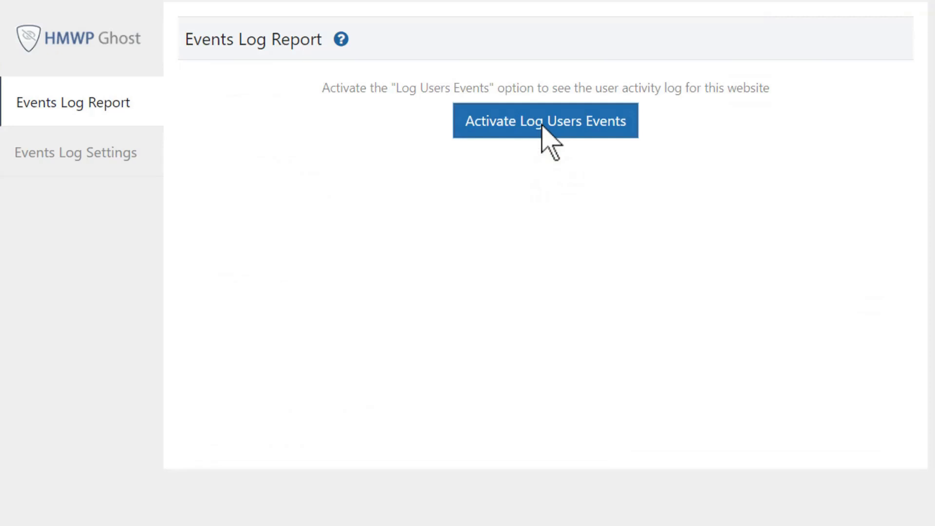
{"action": "left_click", "coordinate": [547, 121]}
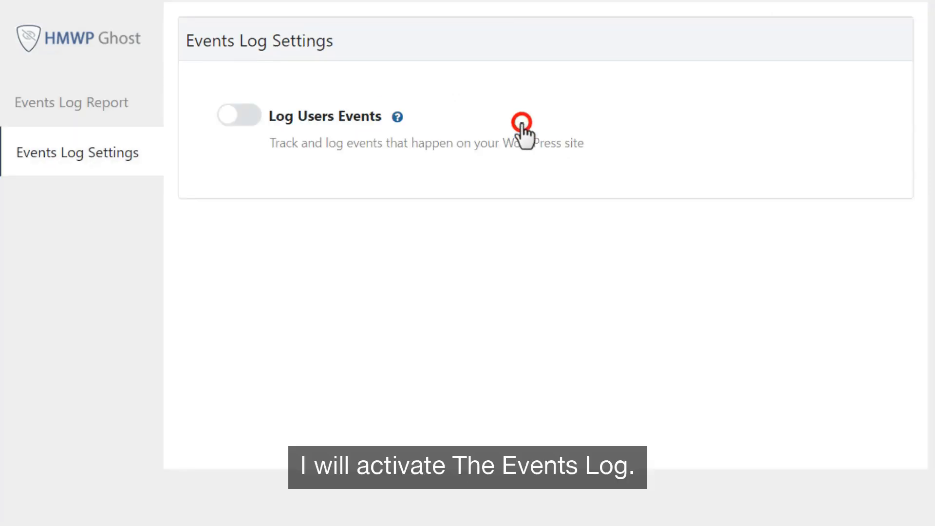
{"action": "left_click", "coordinate": [237, 115]}
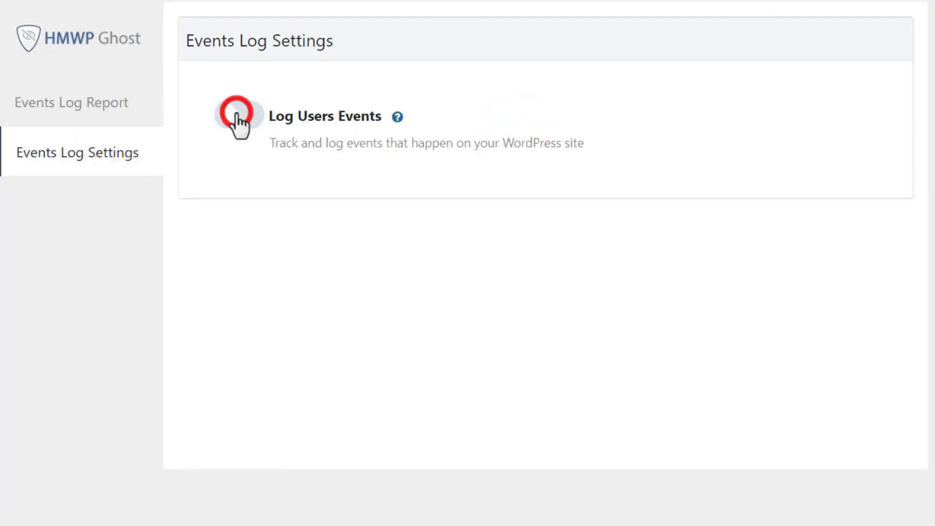
{"action": "left_click", "coordinate": [239, 115]}
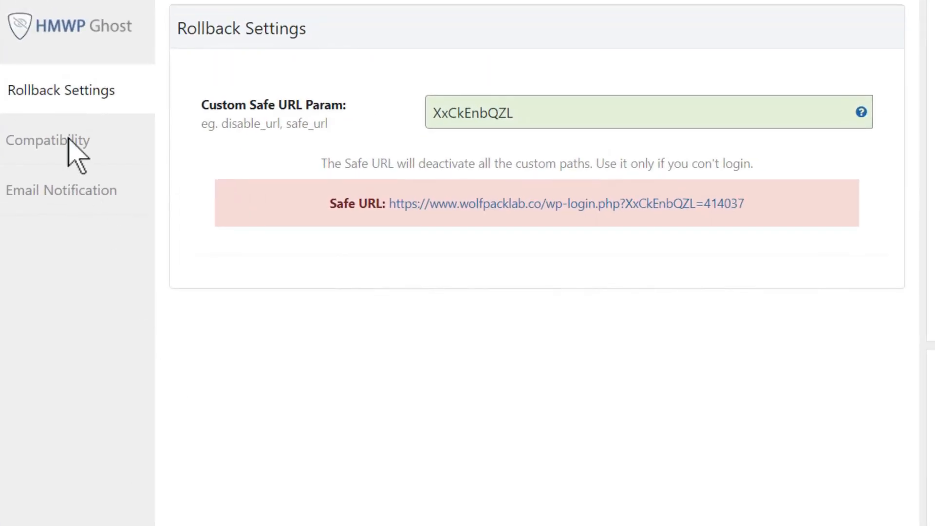
Step: In Compatibility settings, keep Late Loading enabled and switch on Clean Login Page
{"action": "left_click", "coordinate": [49, 141]}
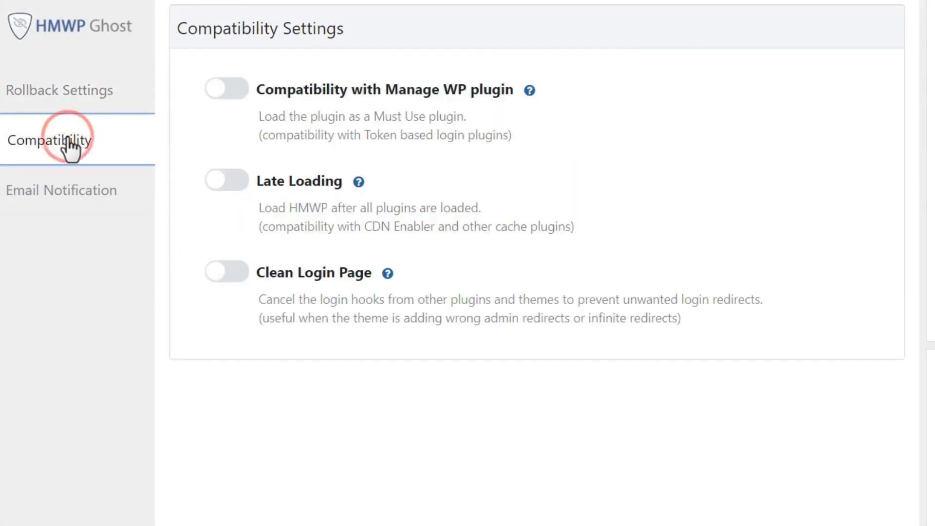
{"action": "left_click", "coordinate": [221, 182]}
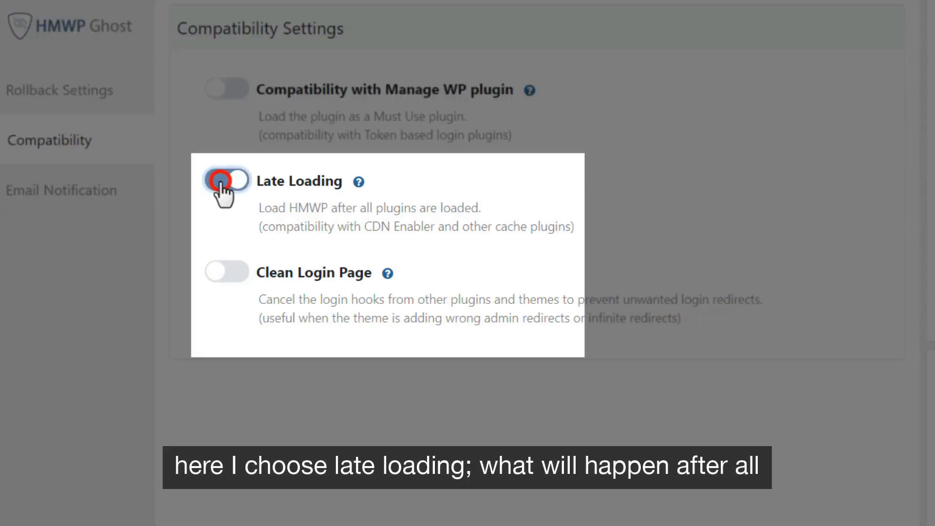
{"action": "left_click", "coordinate": [226, 181]}
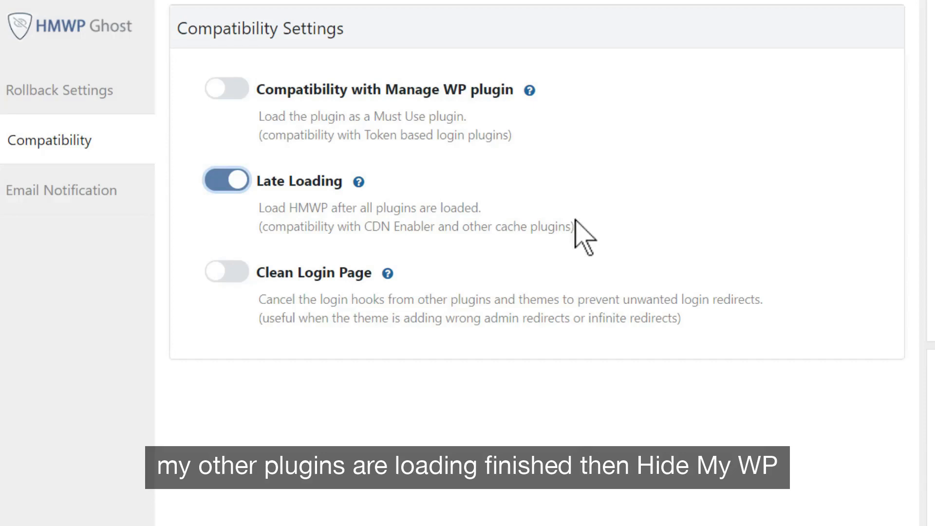
{"action": "mouse_move", "coordinate": [586, 236]}
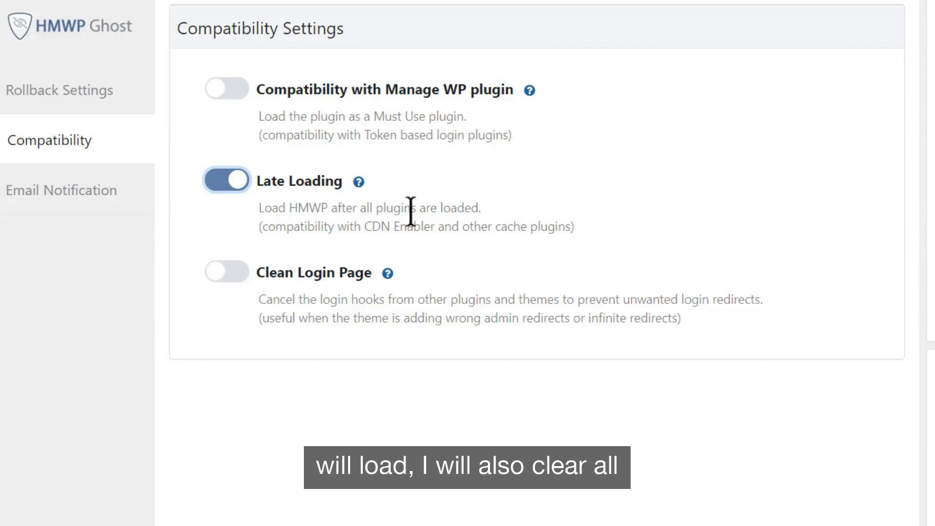
{"action": "left_click", "coordinate": [221, 272]}
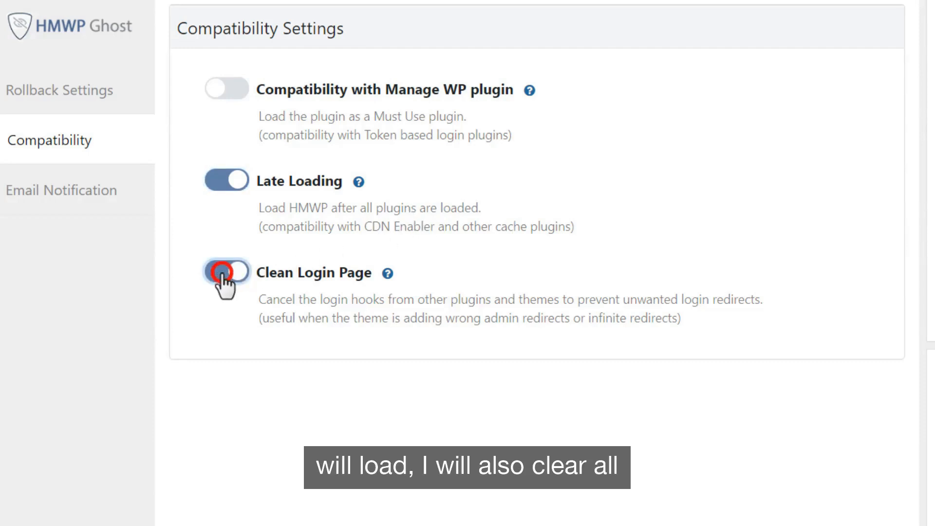
{"action": "left_click", "coordinate": [223, 274]}
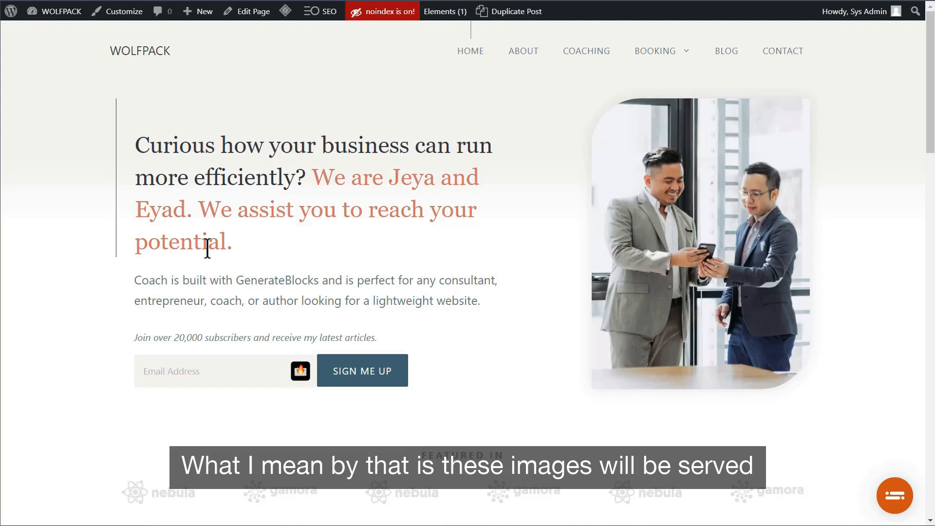
{"action": "mouse_move", "coordinate": [700, 288]}
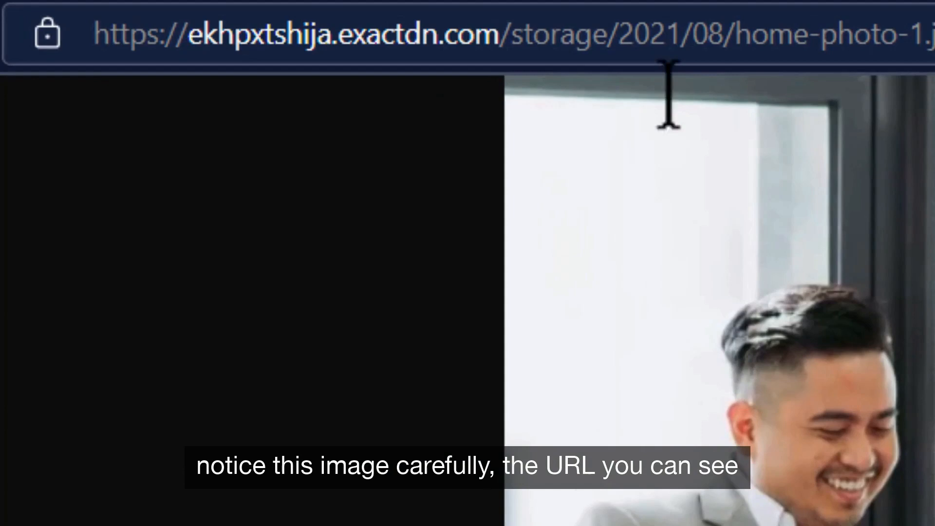
{"action": "left_click", "coordinate": [510, 34]}
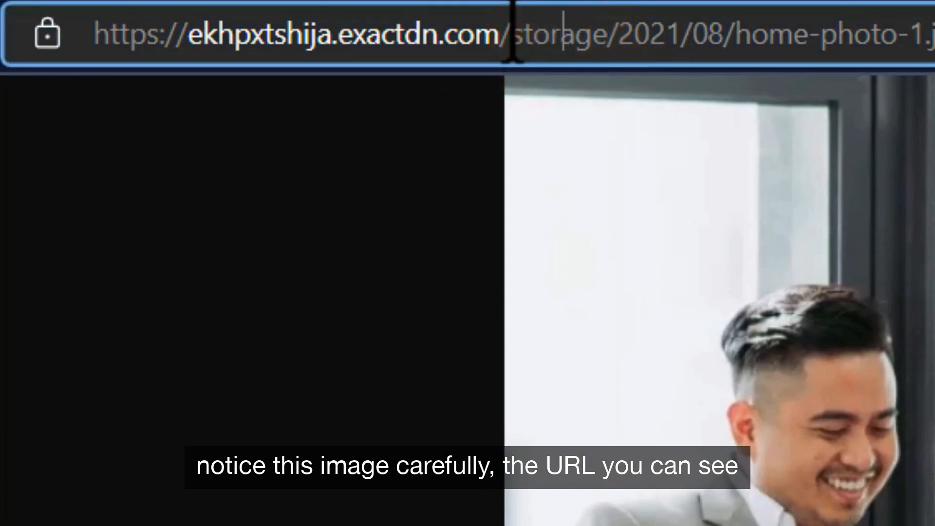
{"action": "double_click", "coordinate": [549, 34]}
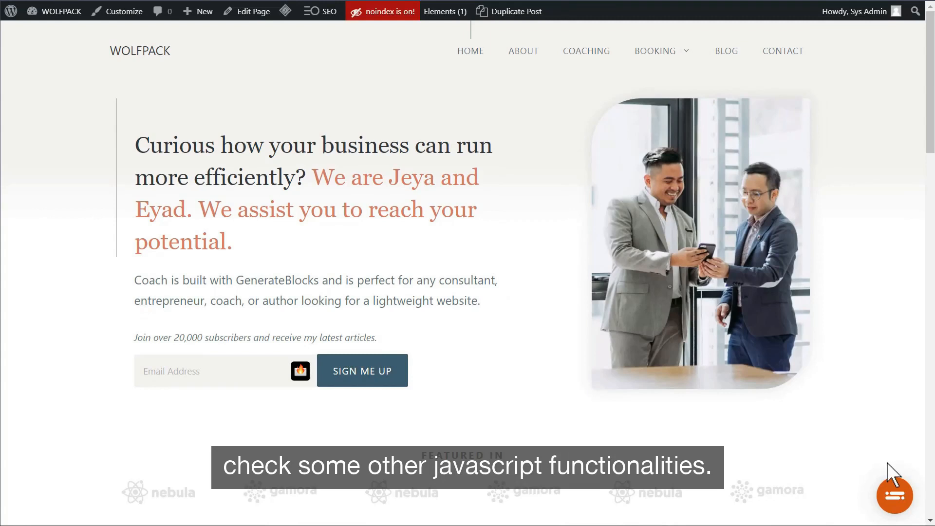
{"action": "left_click", "coordinate": [895, 495]}
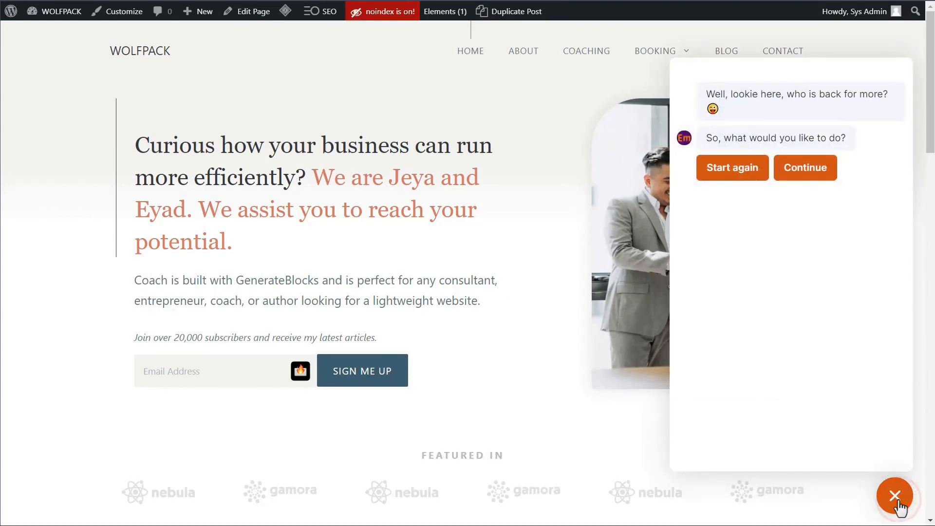
{"action": "left_click", "coordinate": [732, 167]}
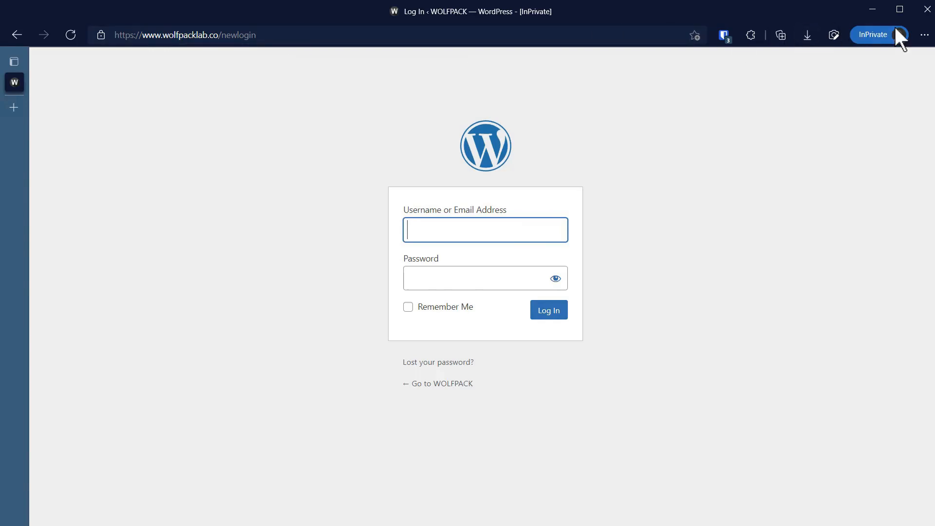
Step: Return to the logged-in admin dashboard window
{"action": "left_click", "coordinate": [549, 310]}
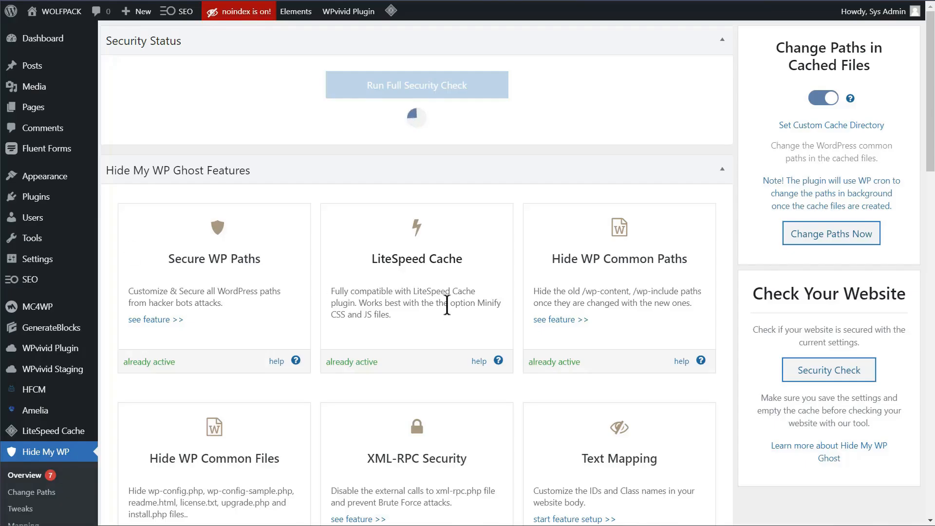
{"action": "left_click", "coordinate": [390, 11]}
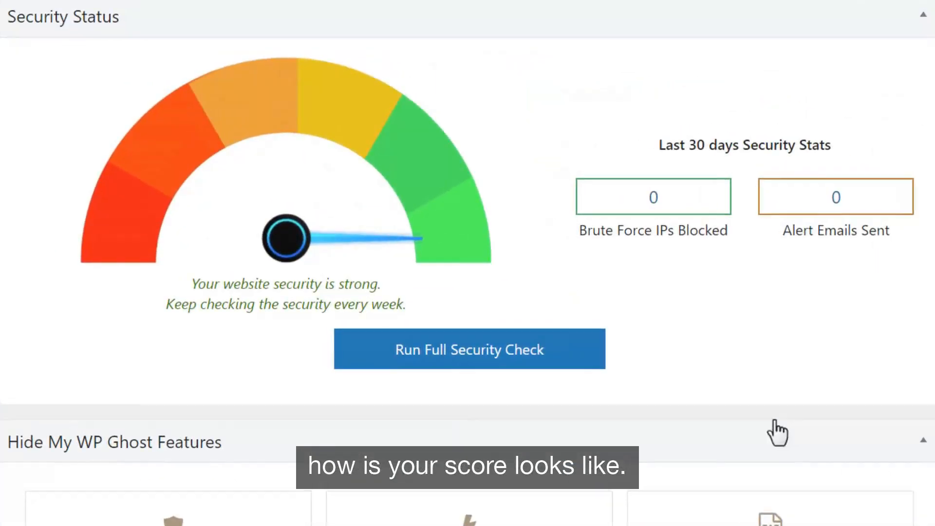
{"action": "mouse_move", "coordinate": [172, 186]}
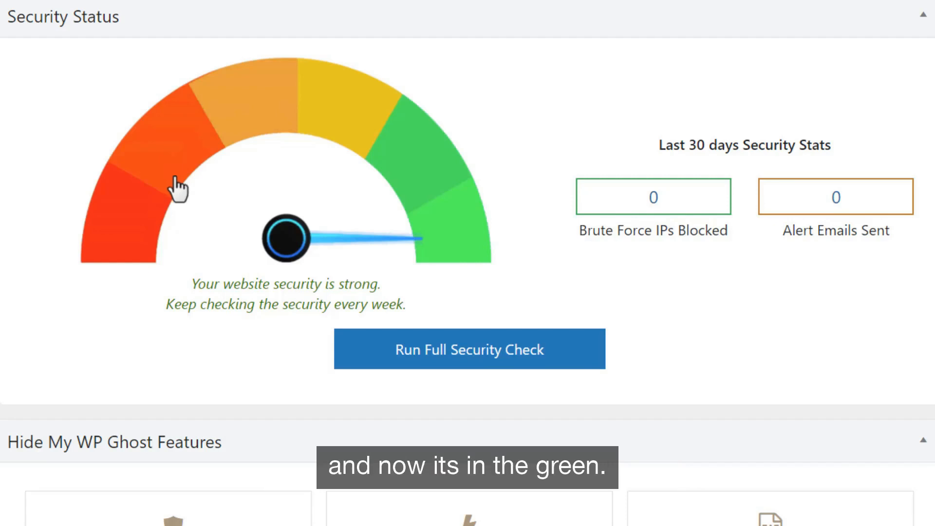
{"action": "mouse_move", "coordinate": [446, 254]}
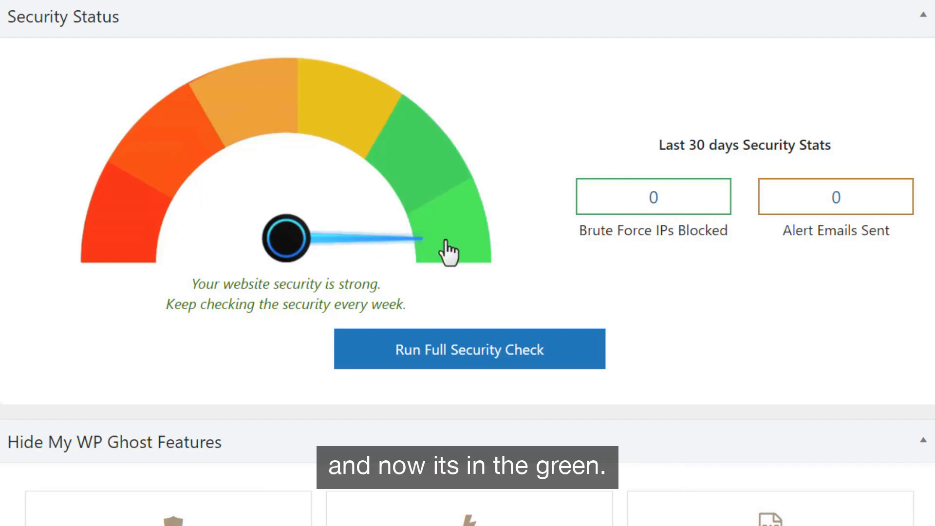
{"action": "mouse_move", "coordinate": [683, 284]}
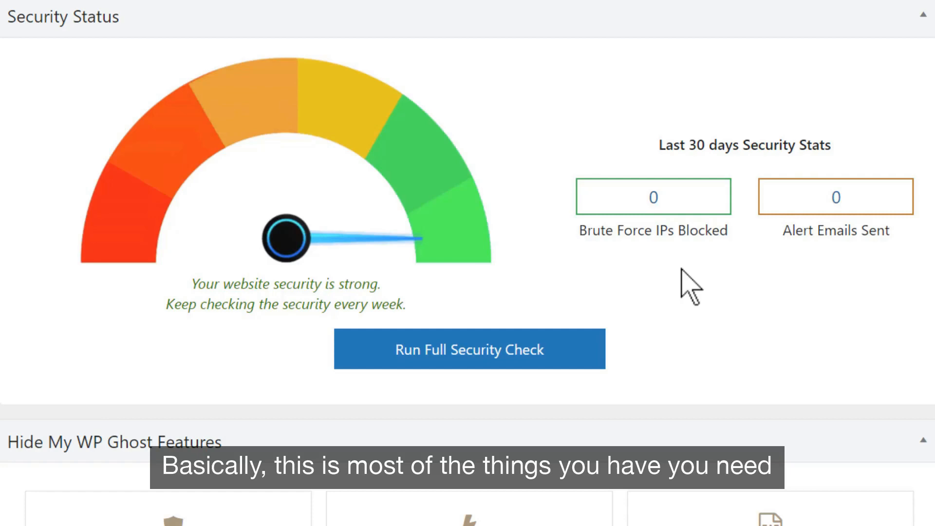
{"action": "scroll", "scroll_direction": "down", "scroll_amount": 3}
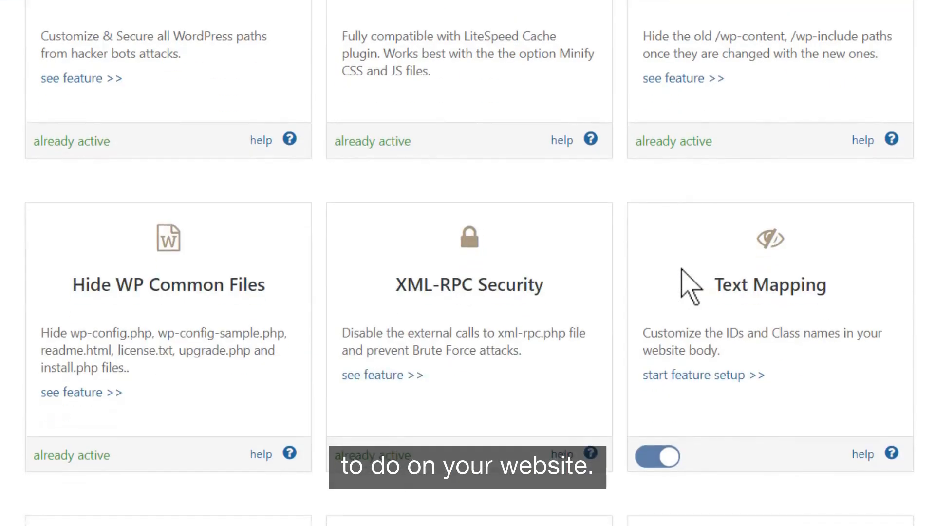
{"action": "scroll", "scroll_direction": "down", "scroll_amount": 3}
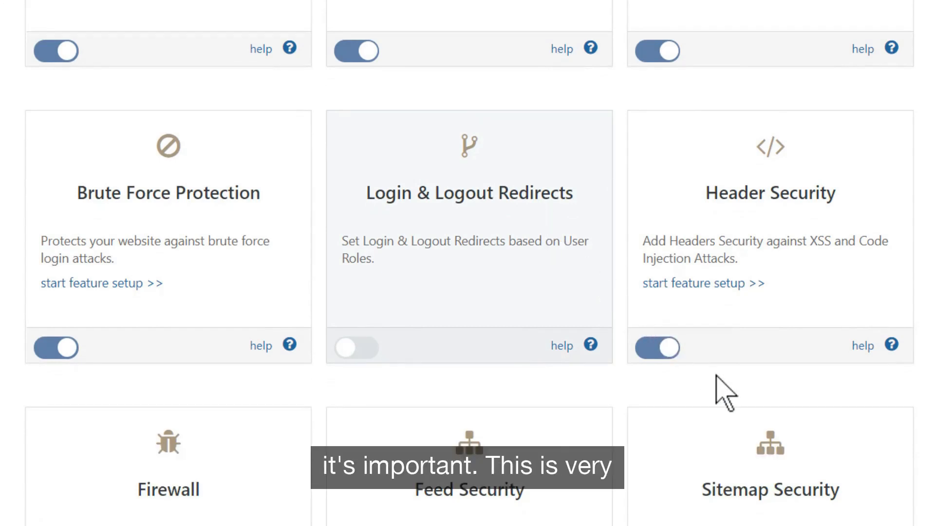
{"action": "scroll", "scroll_direction": "up", "scroll_amount": 3}
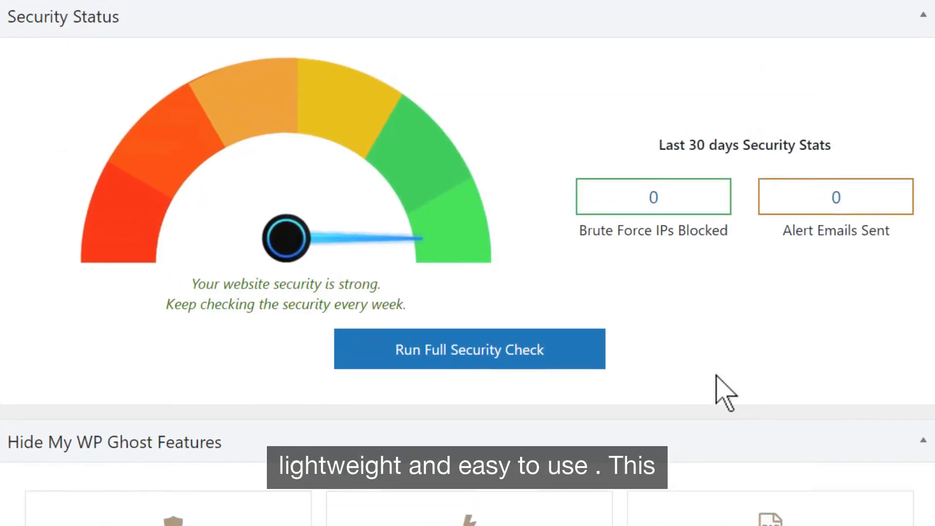
{"action": "scroll", "scroll_direction": "down", "scroll_amount": 3}
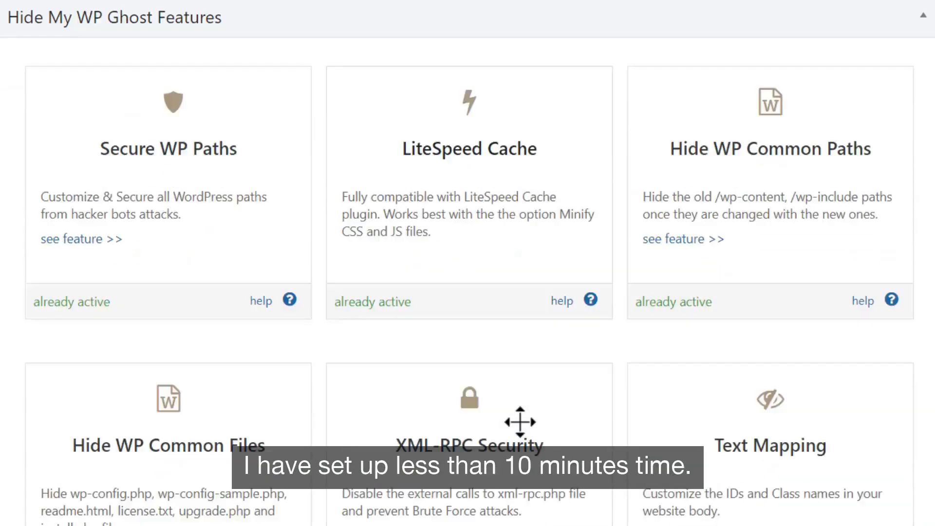
{"action": "scroll", "scroll_direction": "down", "scroll_amount": 3}
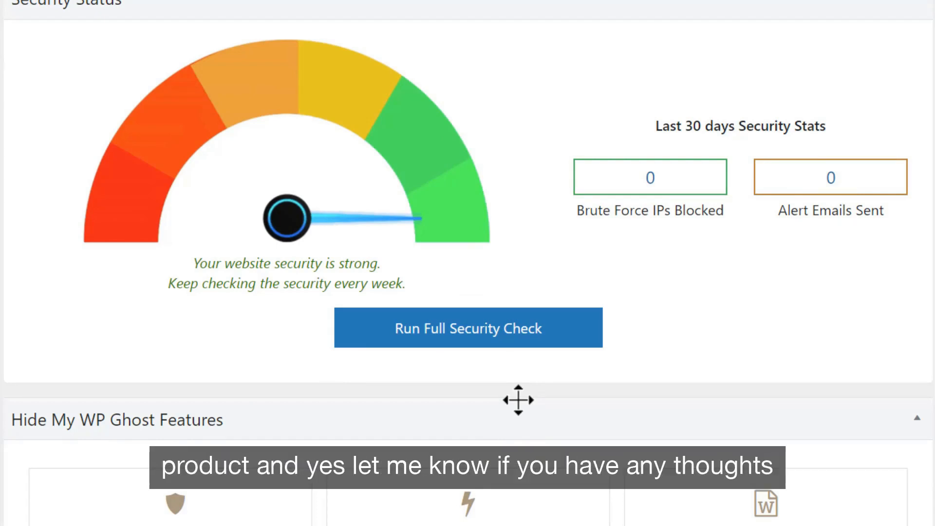
{"action": "mouse_move", "coordinate": [520, 412]}
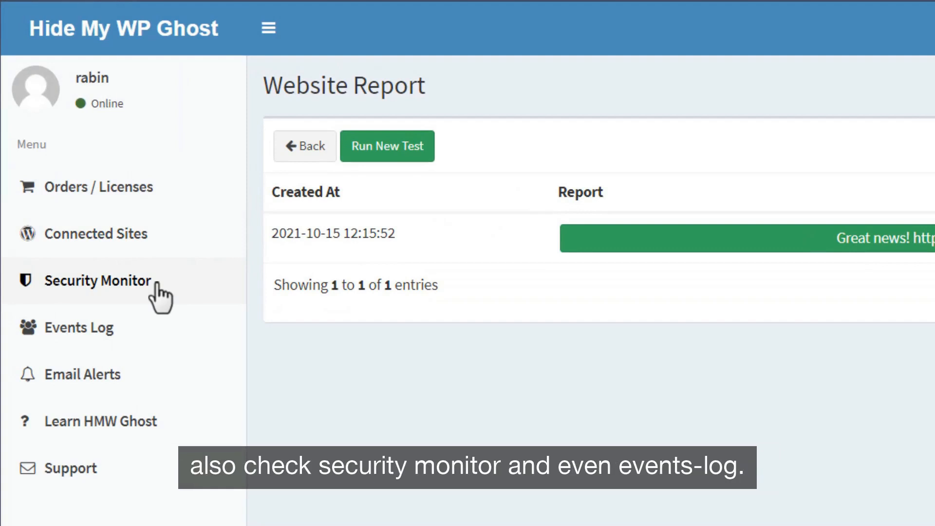
{"action": "mouse_move", "coordinate": [132, 345]}
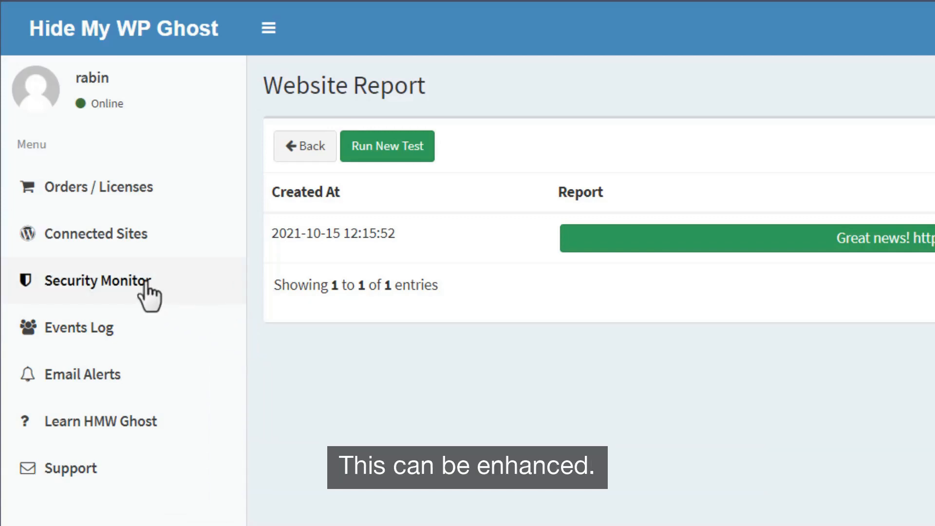
{"action": "mouse_move", "coordinate": [356, 492]}
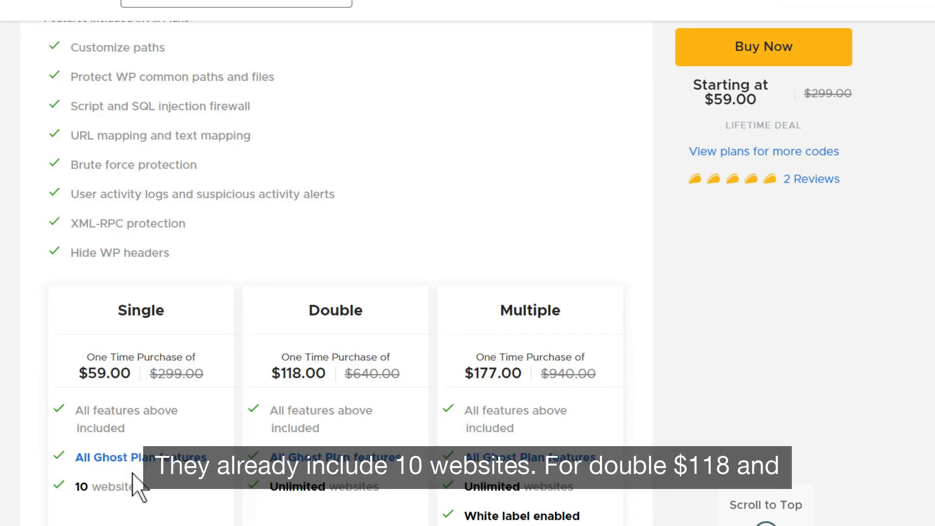
Step: Highlight the Single plan's 10 websites on the AppSumo deal page
{"action": "double_click", "coordinate": [102, 486]}
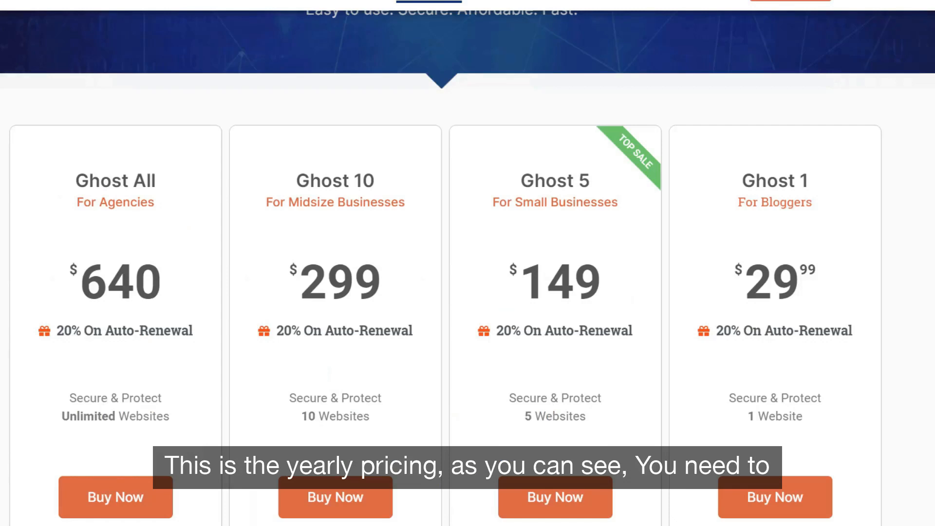
Step: Scroll to the plan cards and highlight Ghost All's $640 yearly price
{"action": "scroll", "scroll_direction": "down", "scroll_amount": 3}
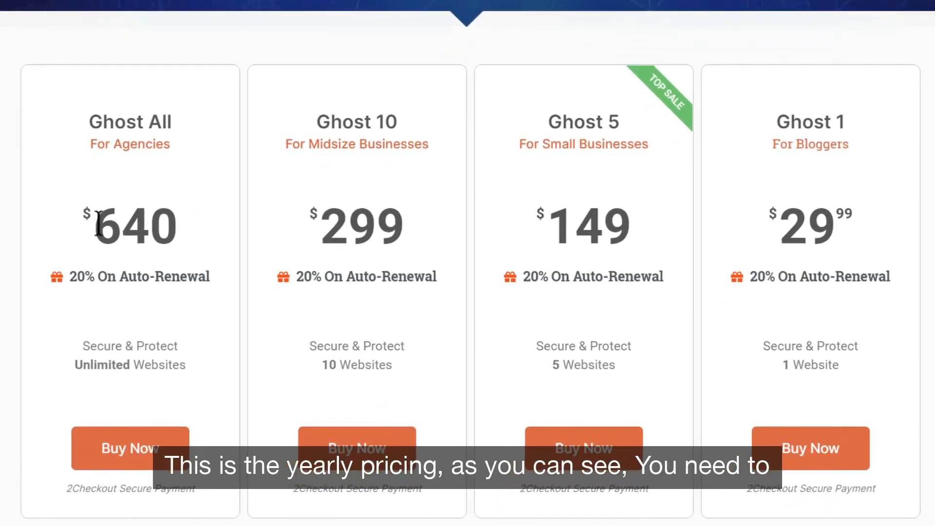
{"action": "double_click", "coordinate": [135, 226]}
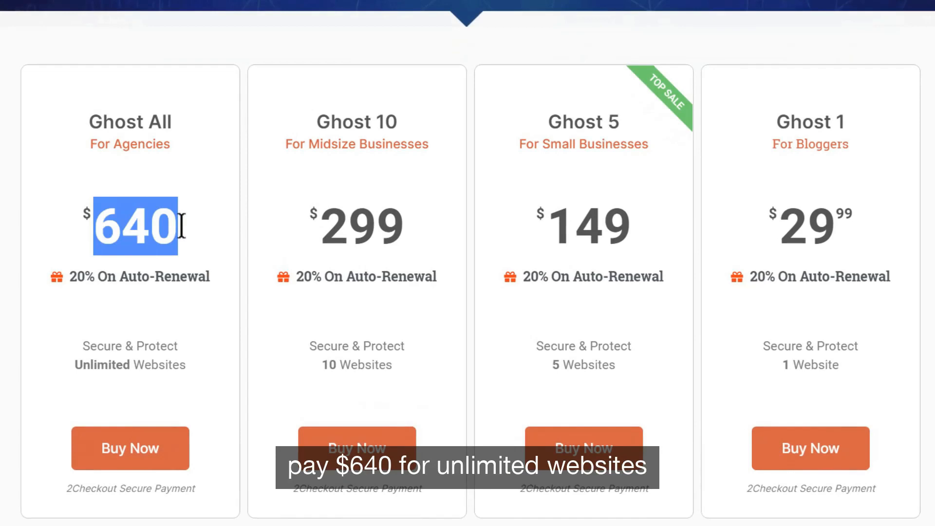
{"action": "mouse_move", "coordinate": [182, 396]}
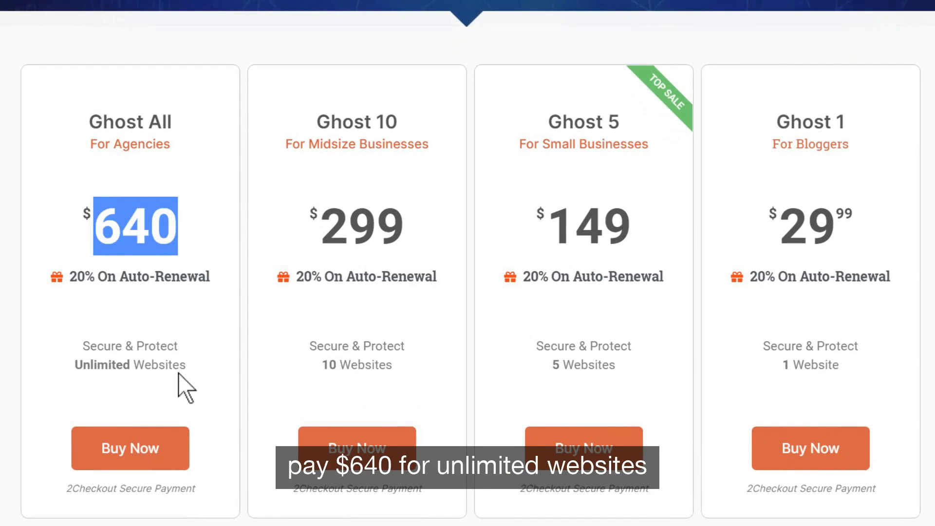